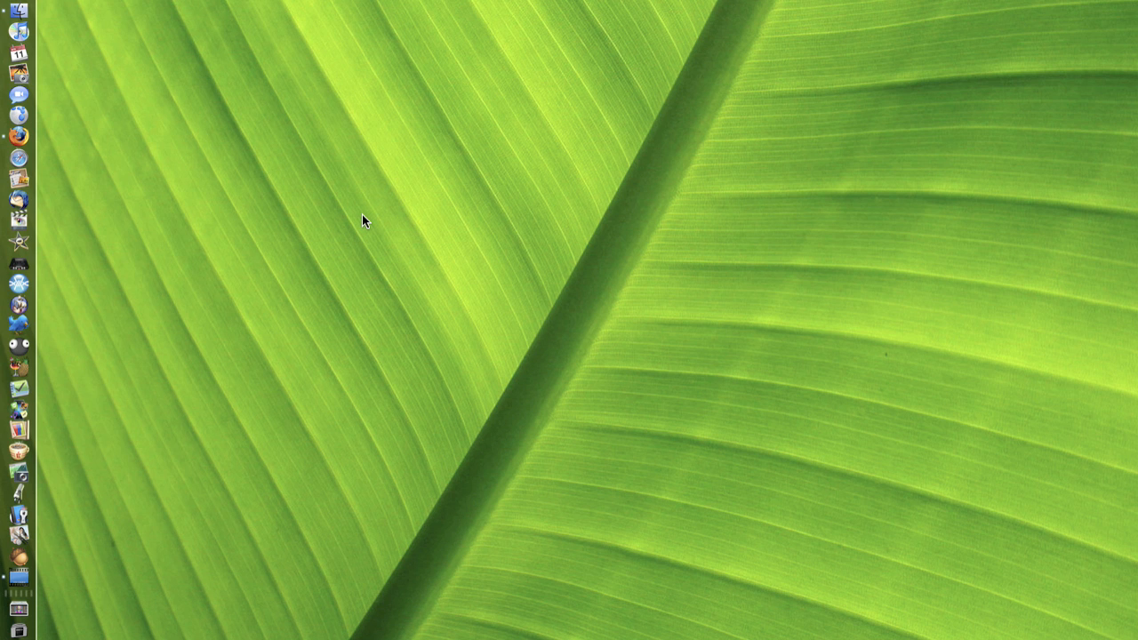
mouse_move(322, 213)
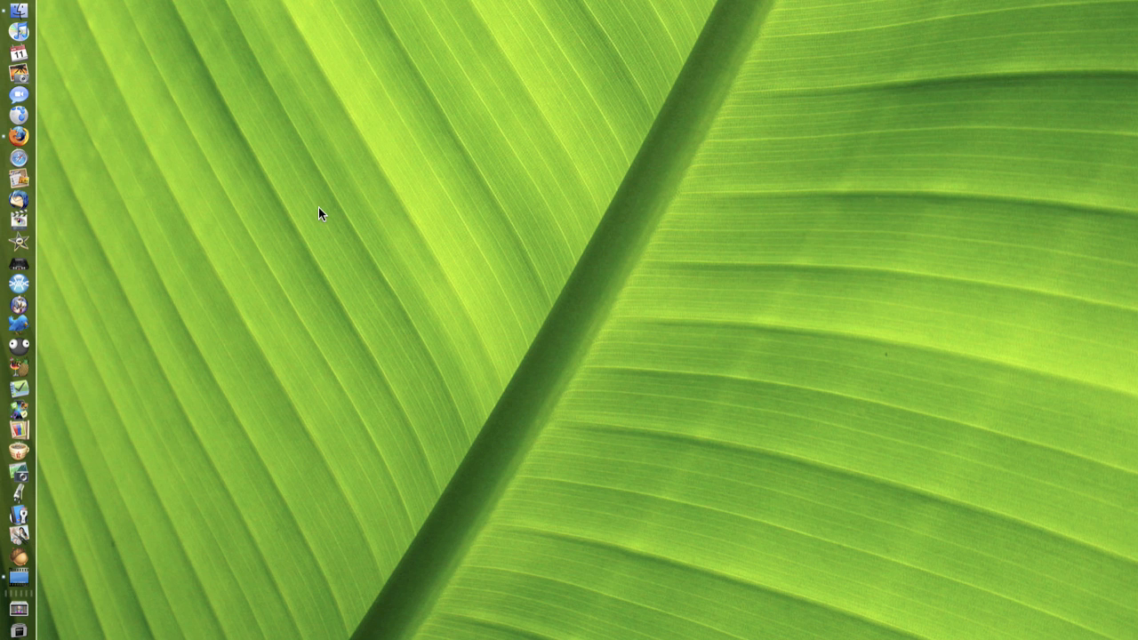
mouse_move(120, 273)
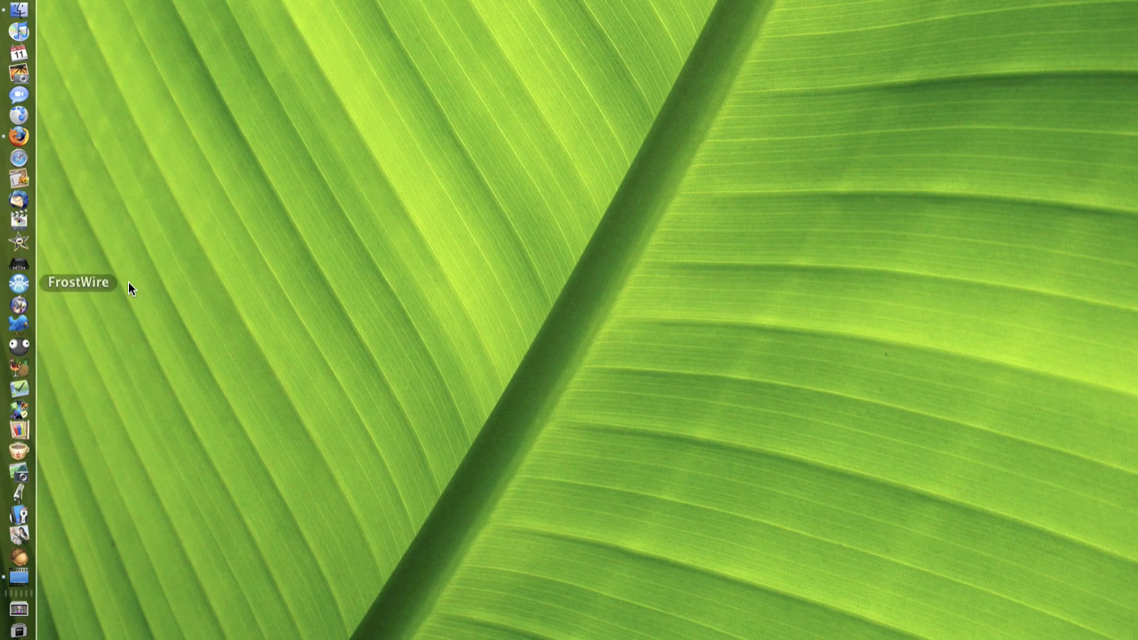
mouse_move(282, 272)
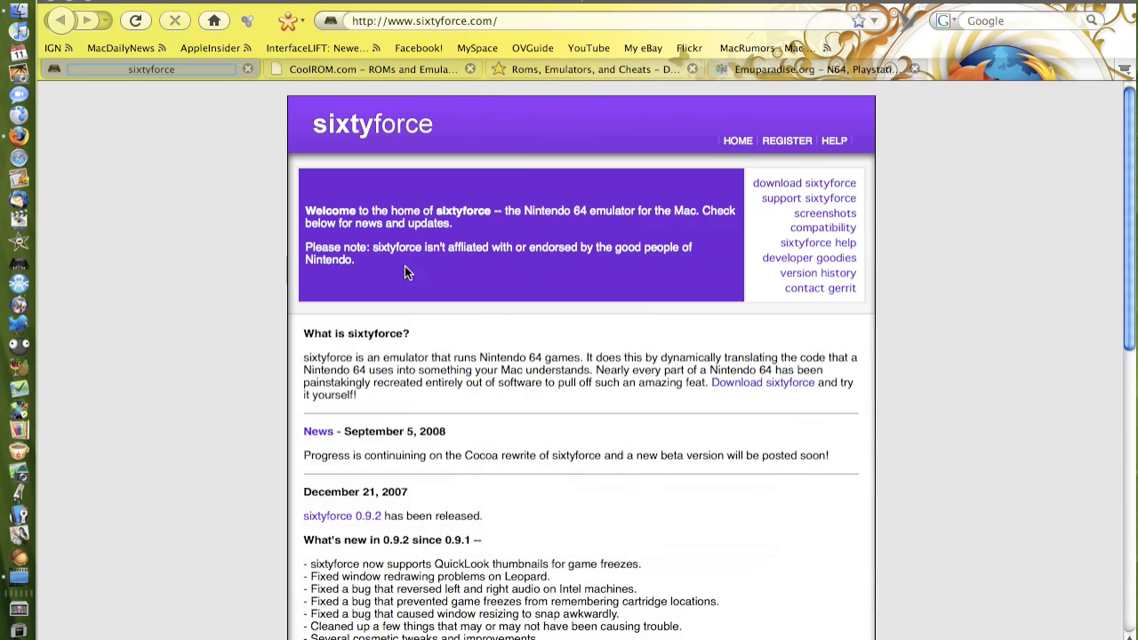
Scroll down the sixtyforce home page to the 2008 news and 0.9.2 release notes.
scroll(down, 3)
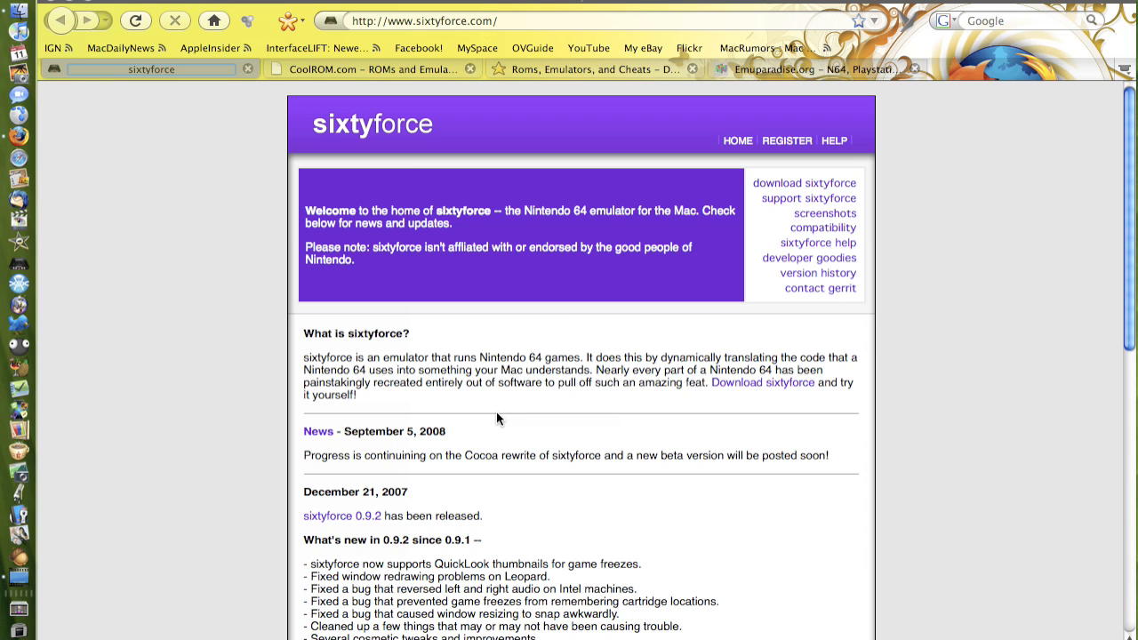
Open CoolROM's Nintendo 64 ROM page through the ROM Files menu.
click(374, 69)
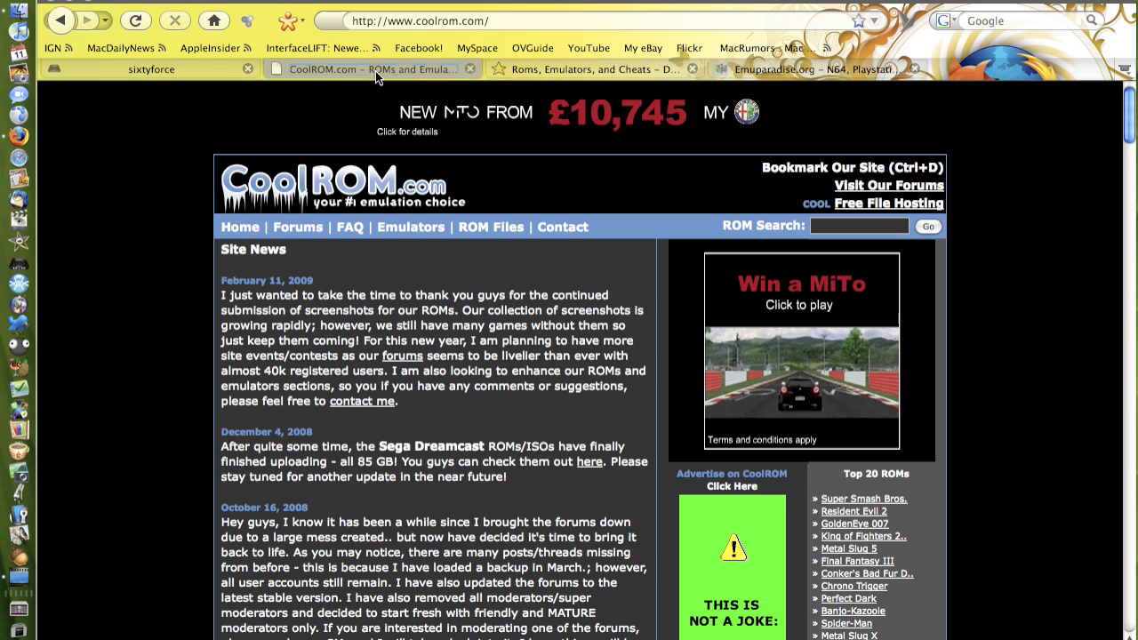
mouse_move(344, 204)
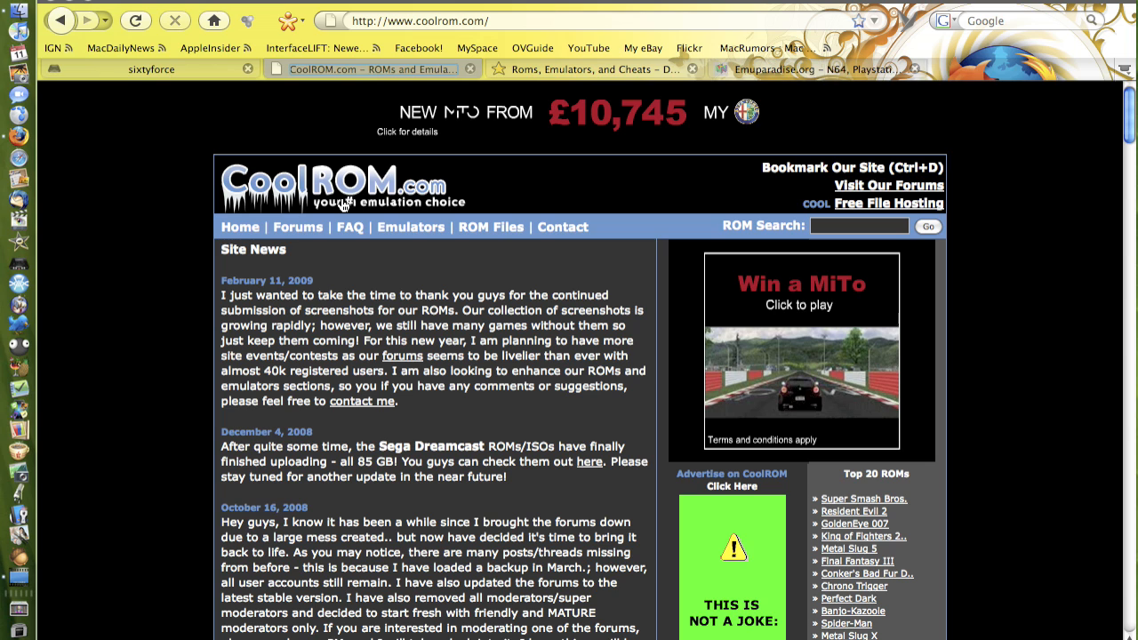
mouse_move(511, 149)
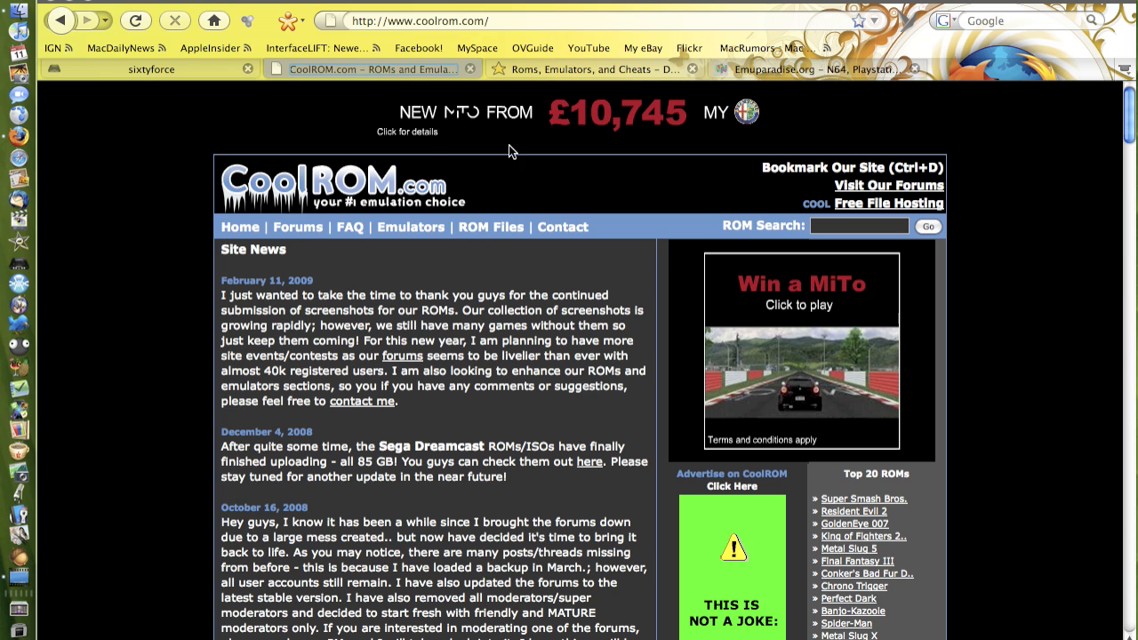
click(491, 227)
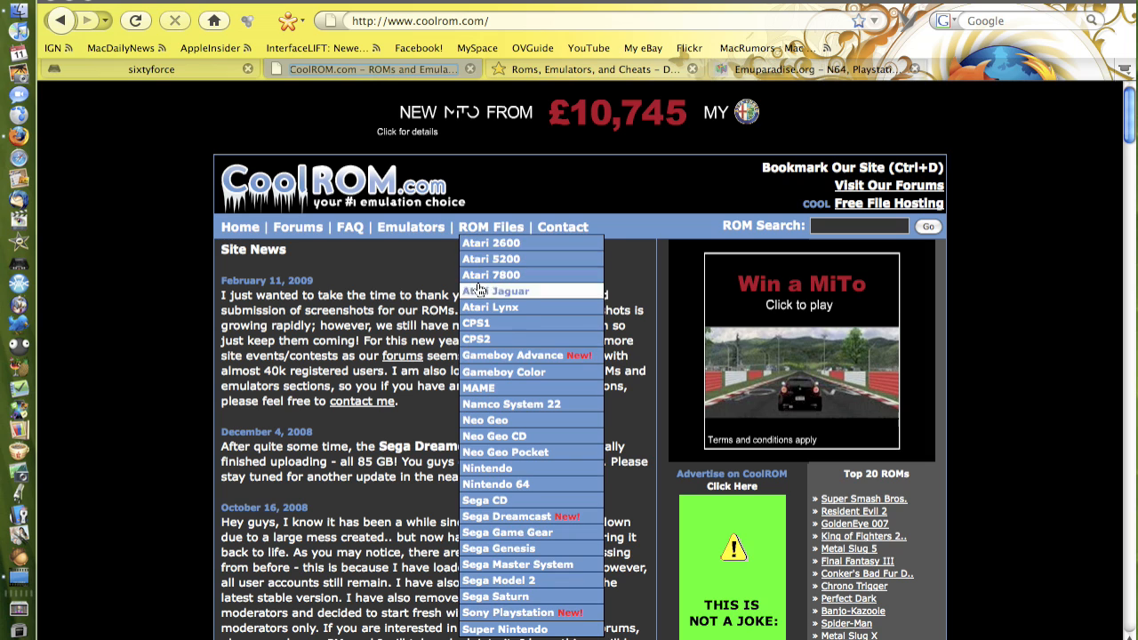
mouse_move(485, 500)
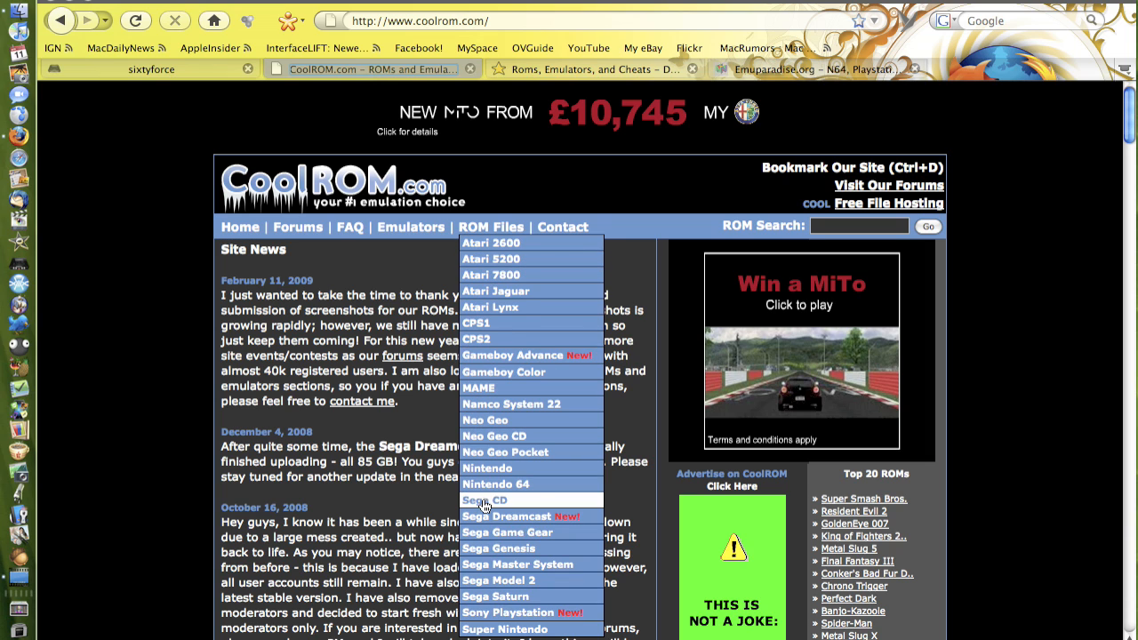
click(497, 484)
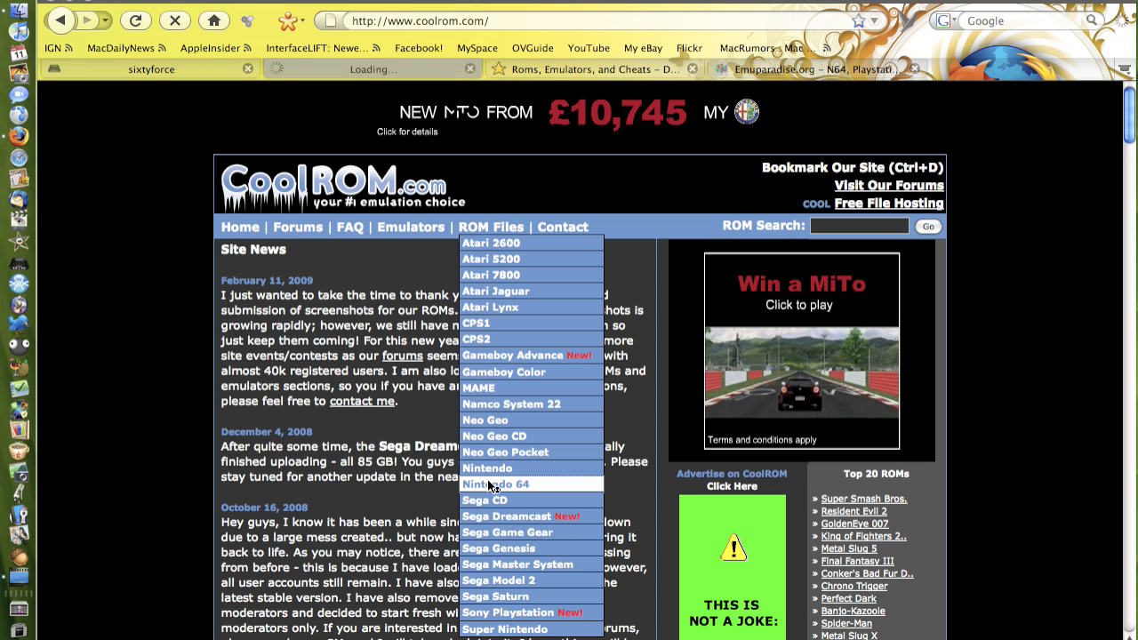
click(496, 484)
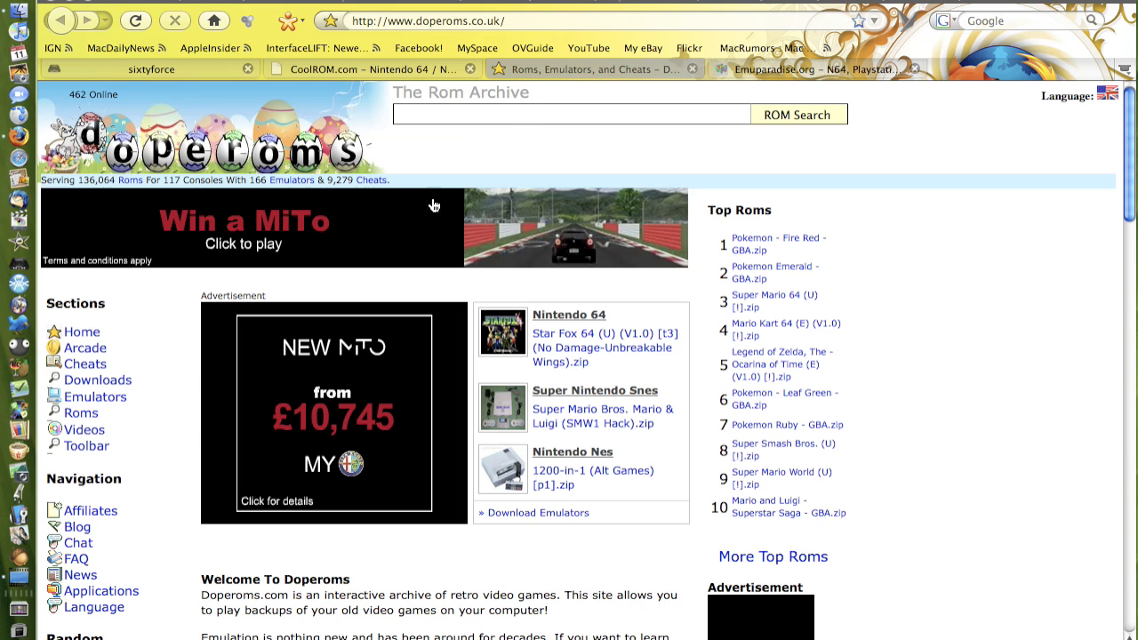
Open DopeROMs' list of ROMs by system and scroll down it.
scroll(down, 3)
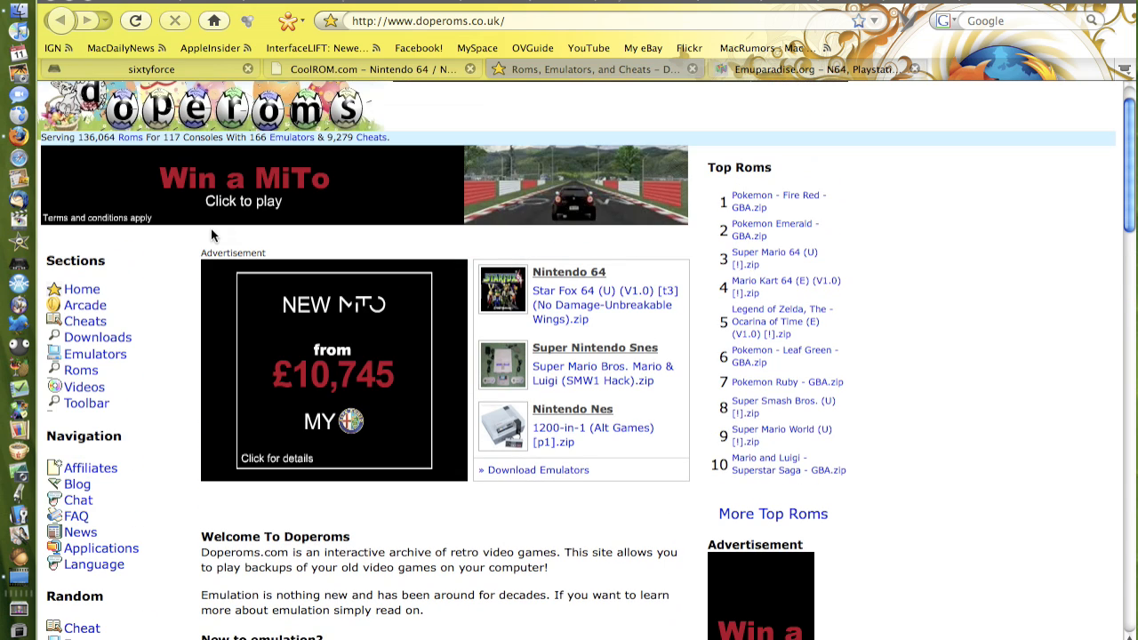
mouse_move(141, 289)
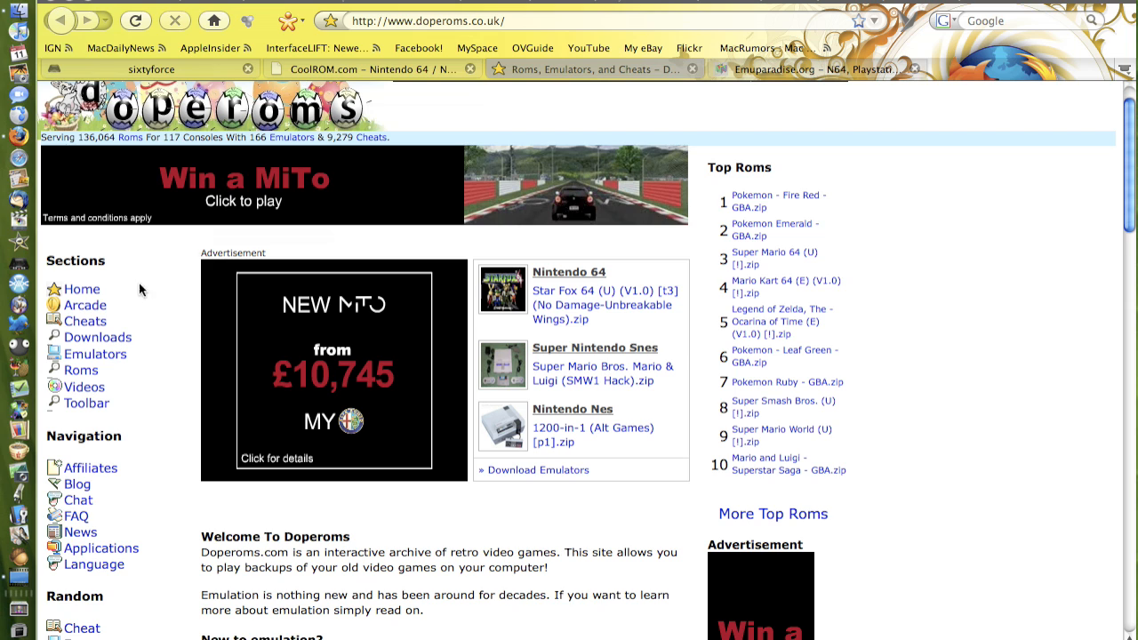
click(81, 370)
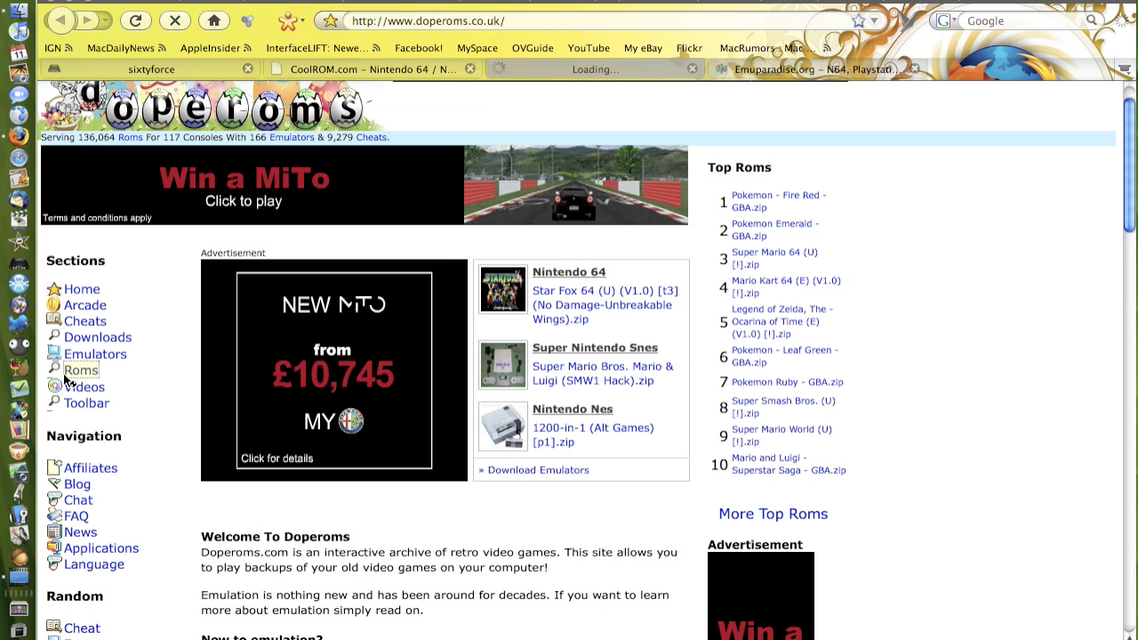
mouse_move(393, 346)
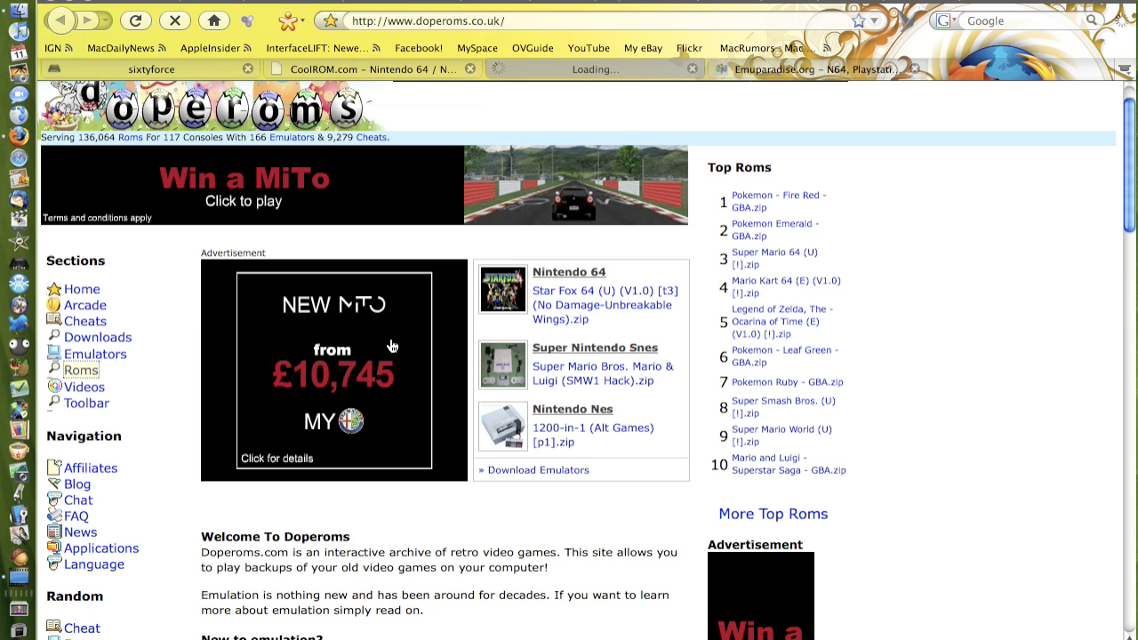
click(80, 370)
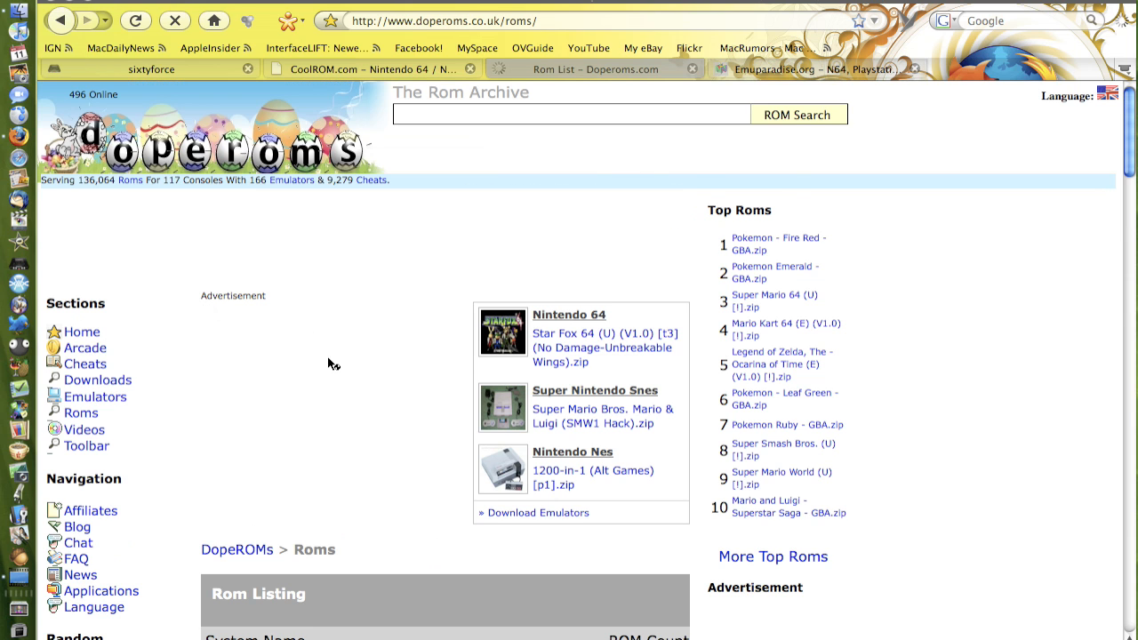
scroll(down, 3)
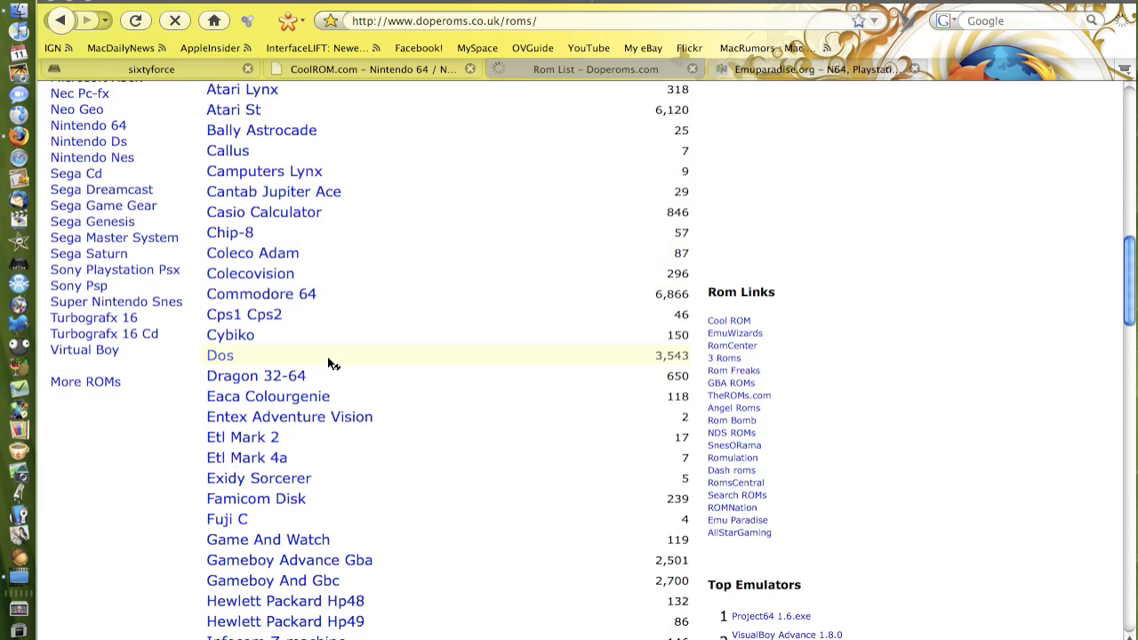
scroll(down, 3)
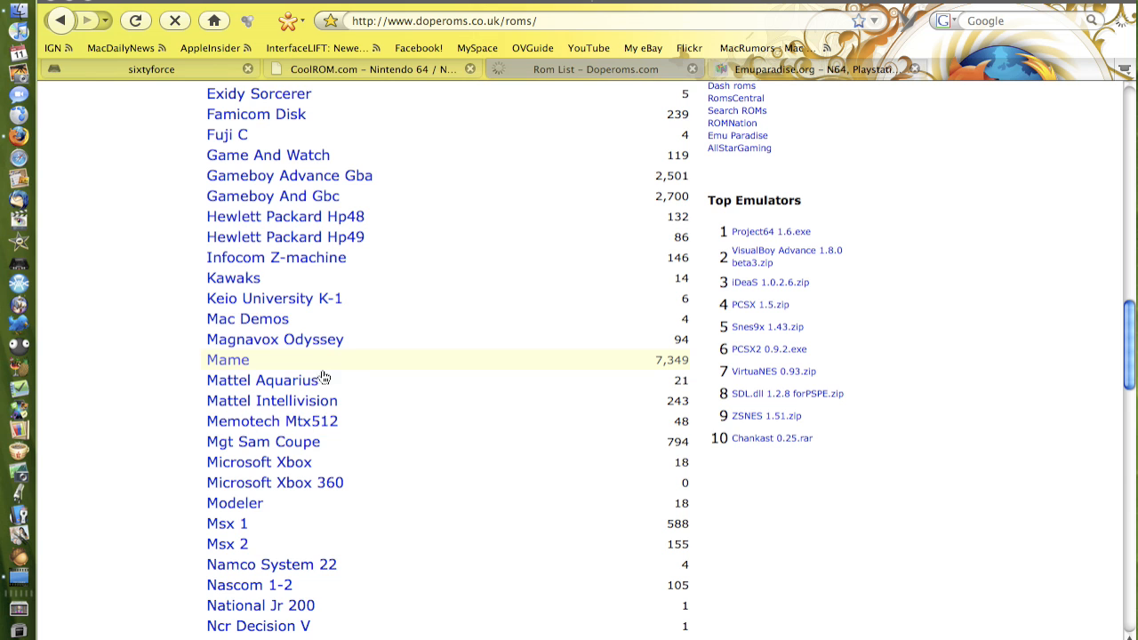
mouse_move(367, 503)
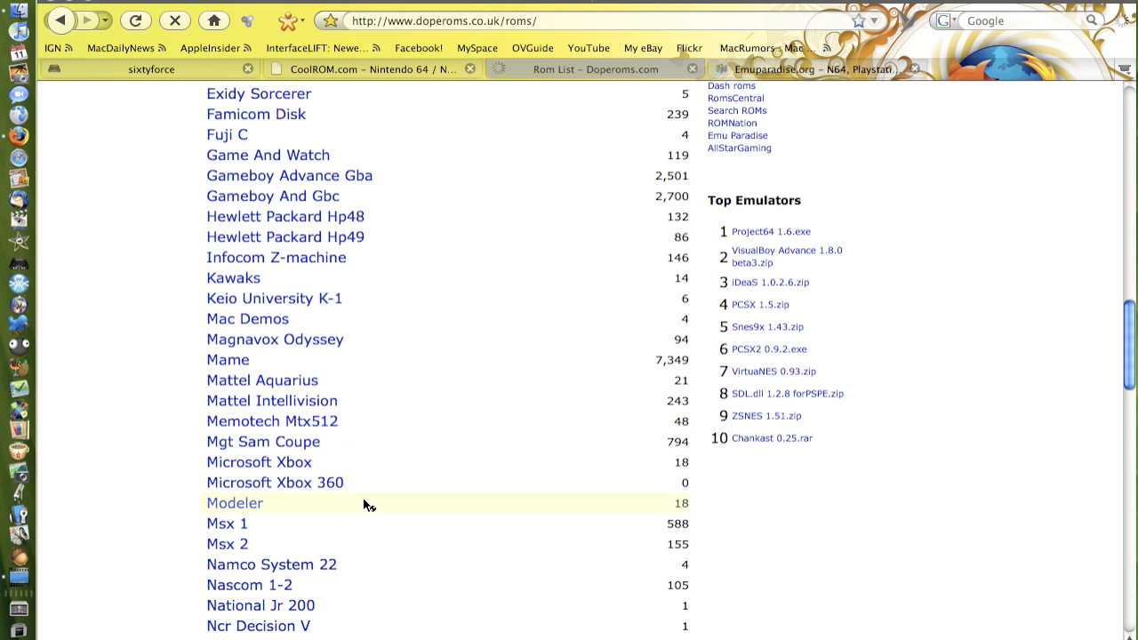
scroll(down, 3)
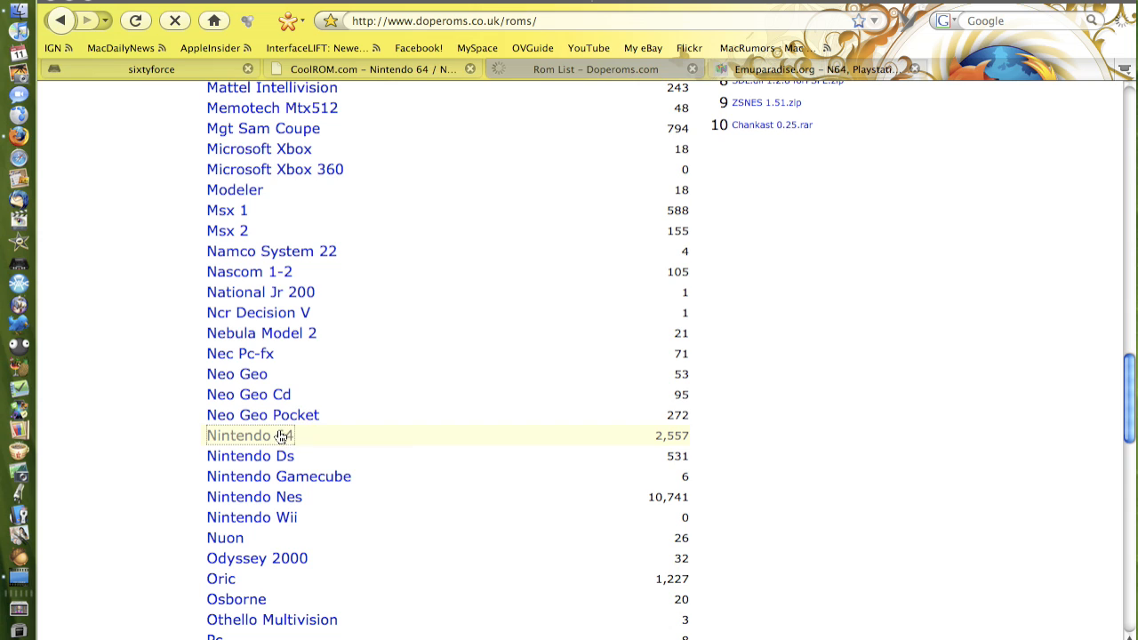
Open the Nintendo 64 listing of 2,557 ROMs and scroll through it.
click(249, 435)
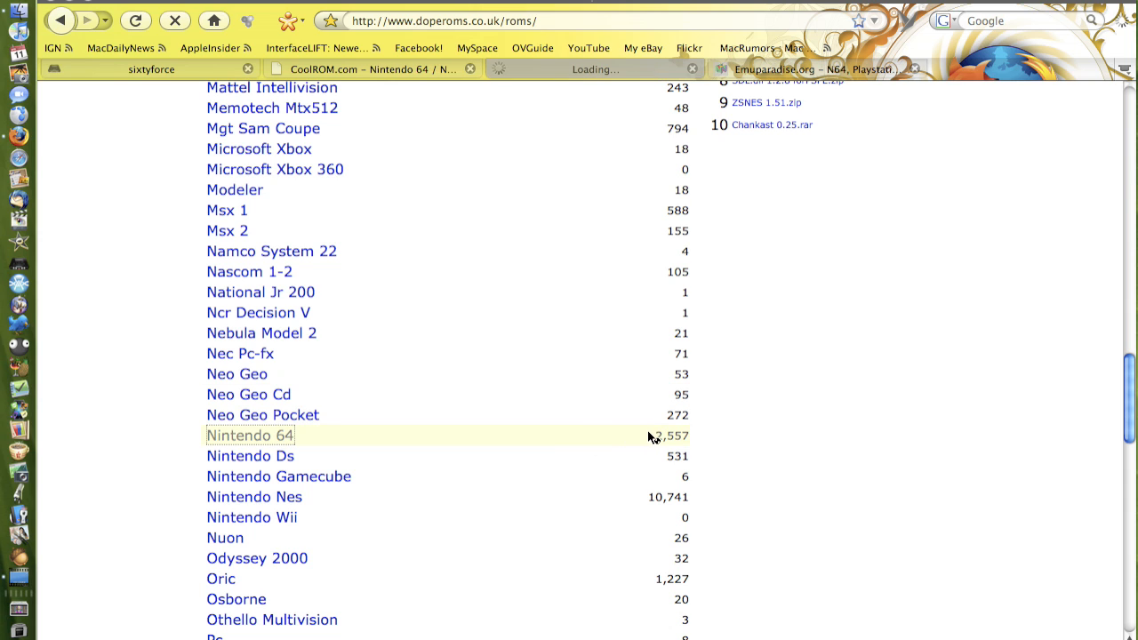
click(250, 435)
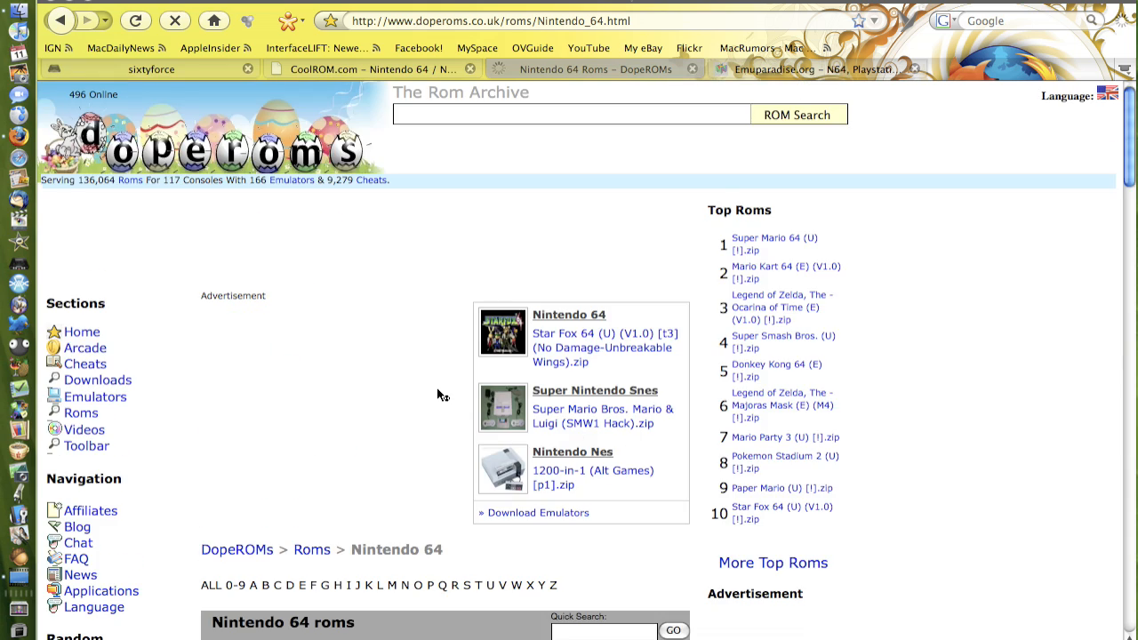
scroll(down, 3)
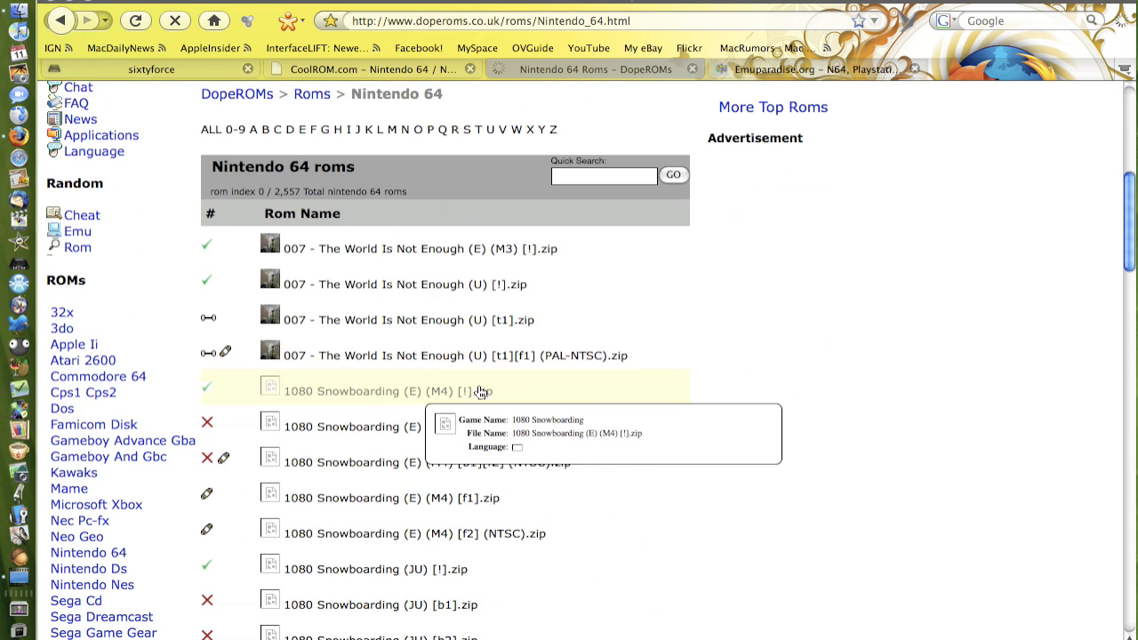
scroll(down, 3)
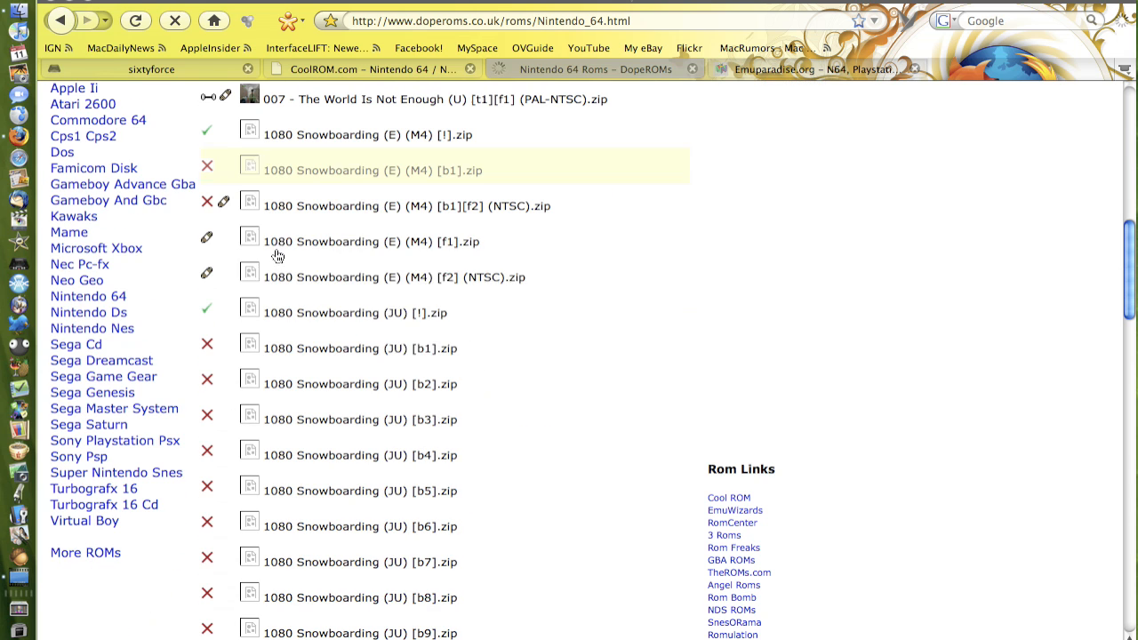
scroll(down, 3)
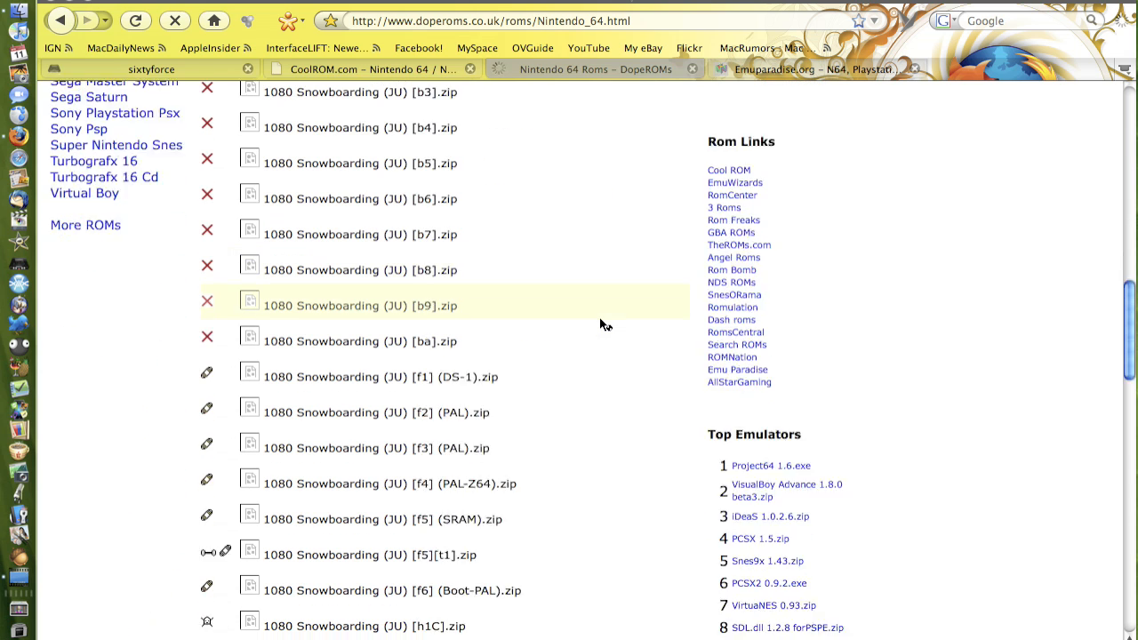
scroll(down, 3)
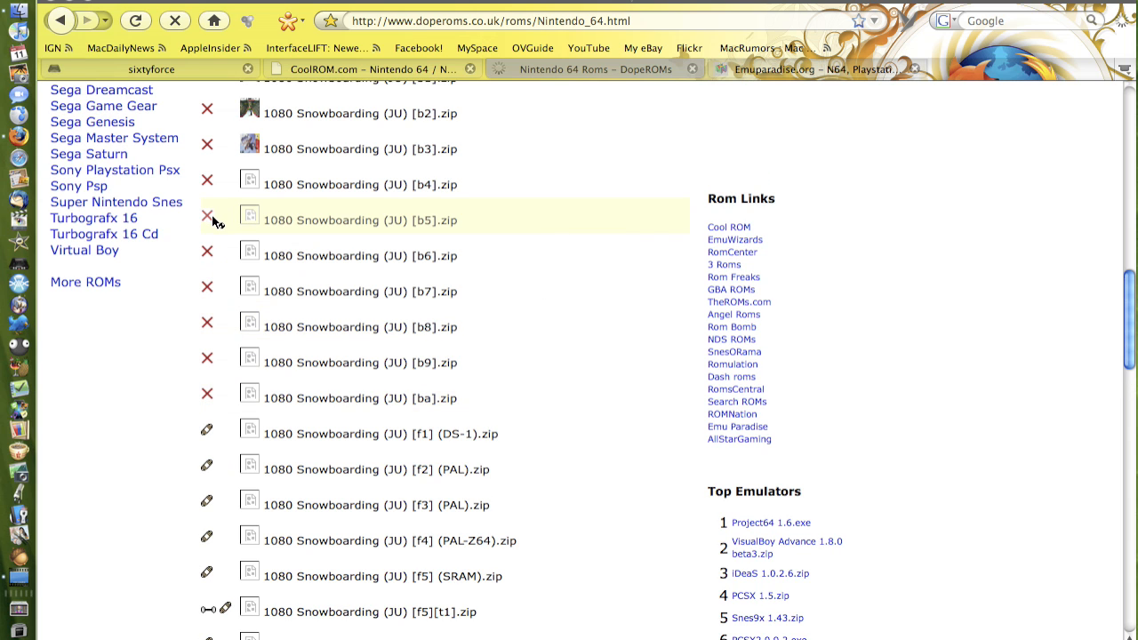
scroll(down, 3)
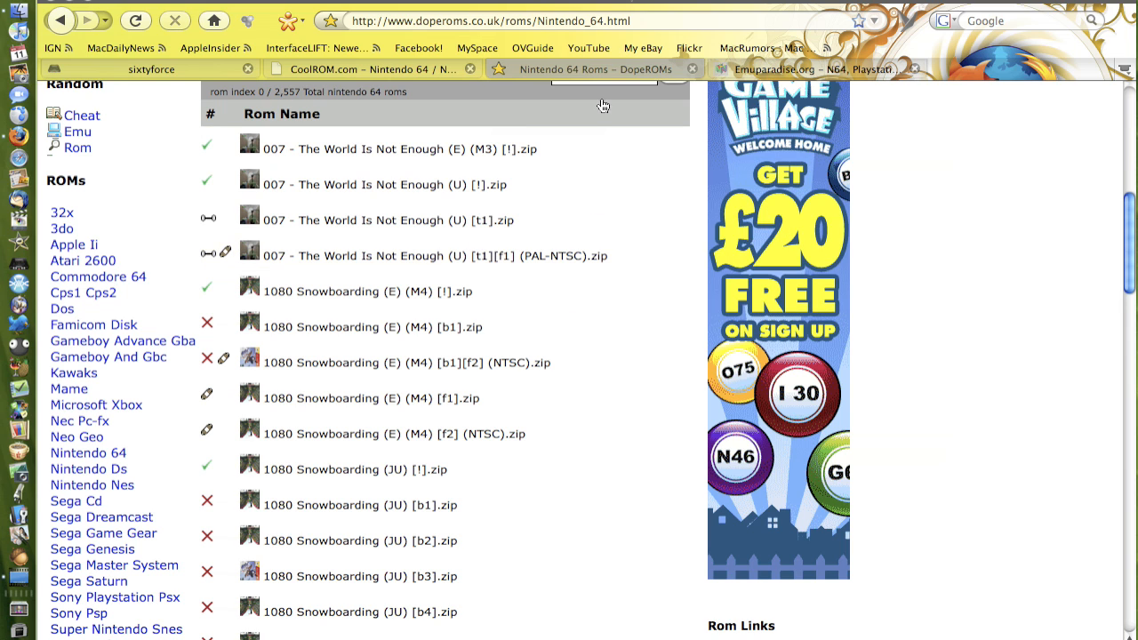
Switch to the Emuparadise tab to show its emulation welcome page.
click(814, 69)
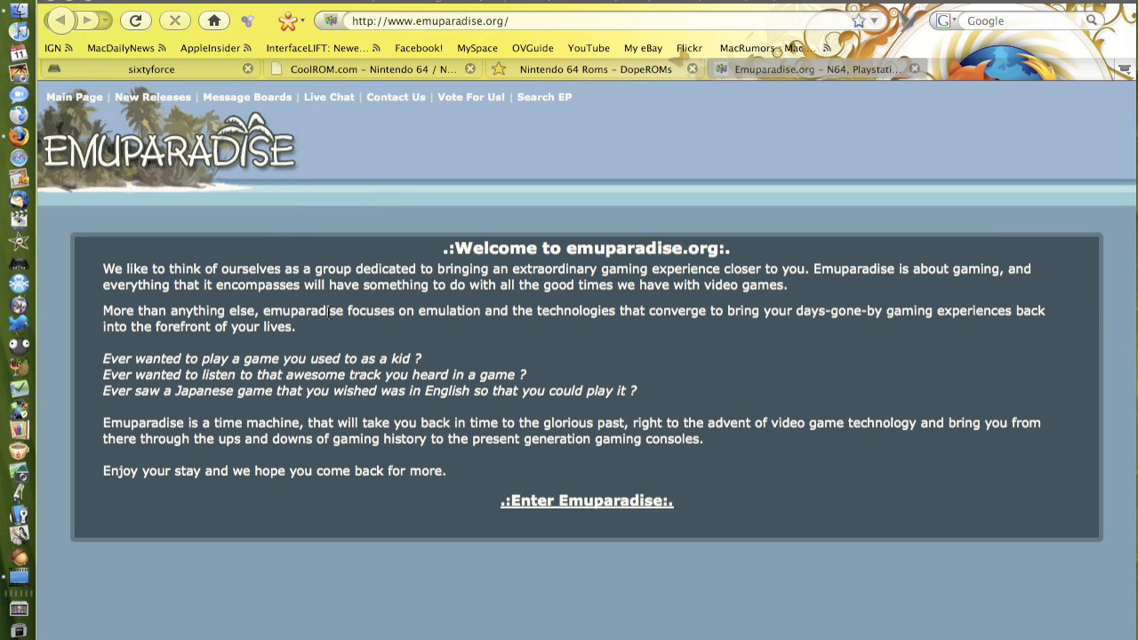
mouse_move(456, 307)
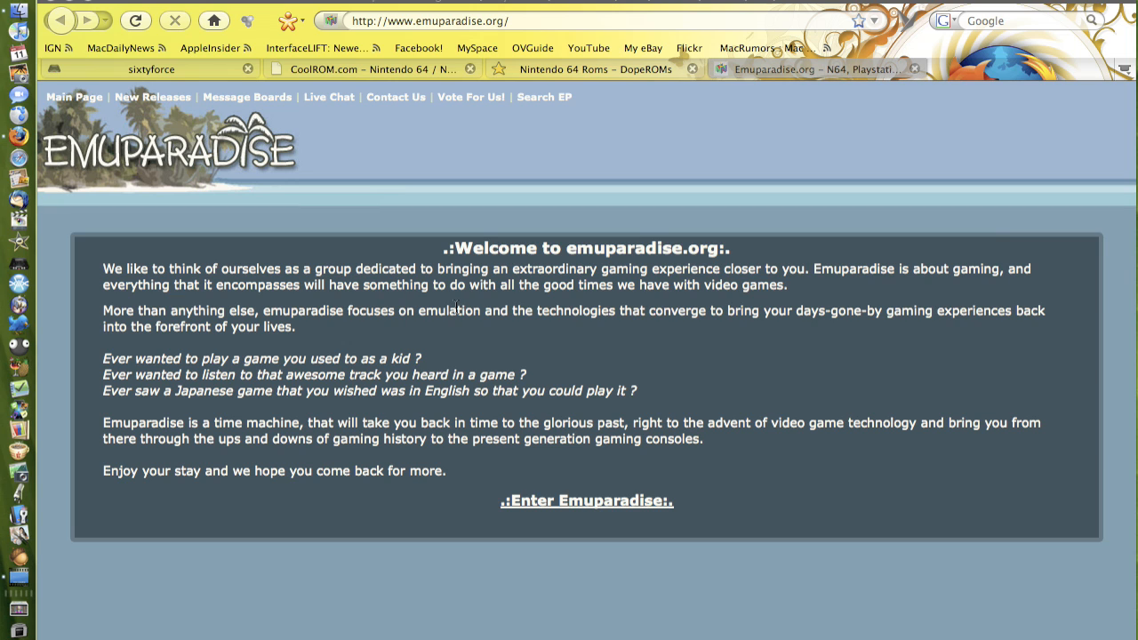
mouse_move(858, 133)
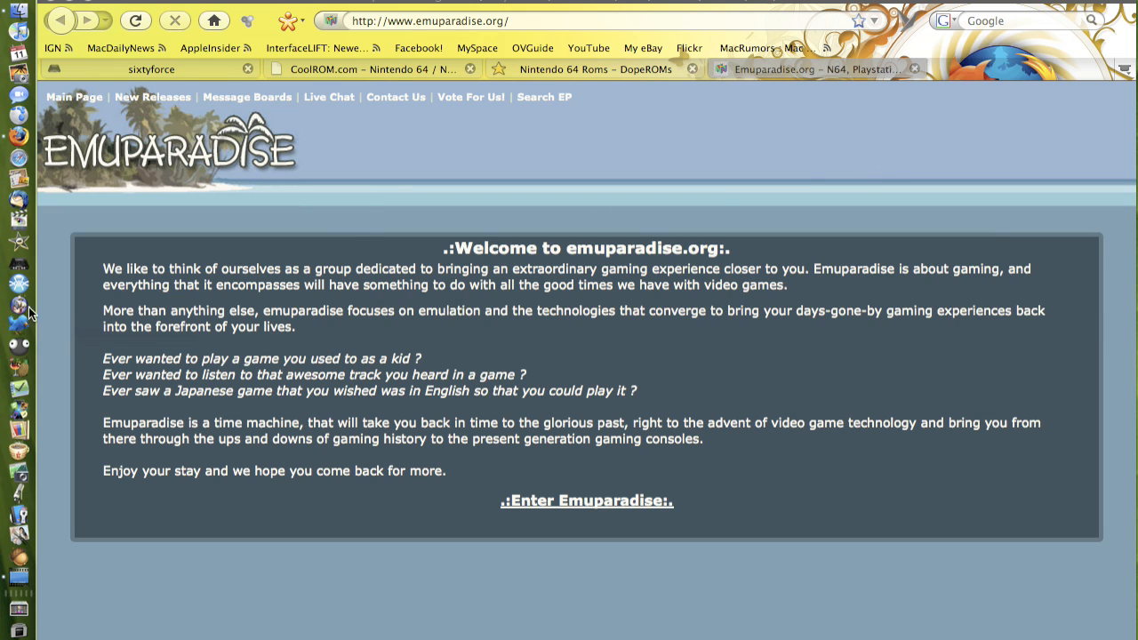
mouse_move(760, 551)
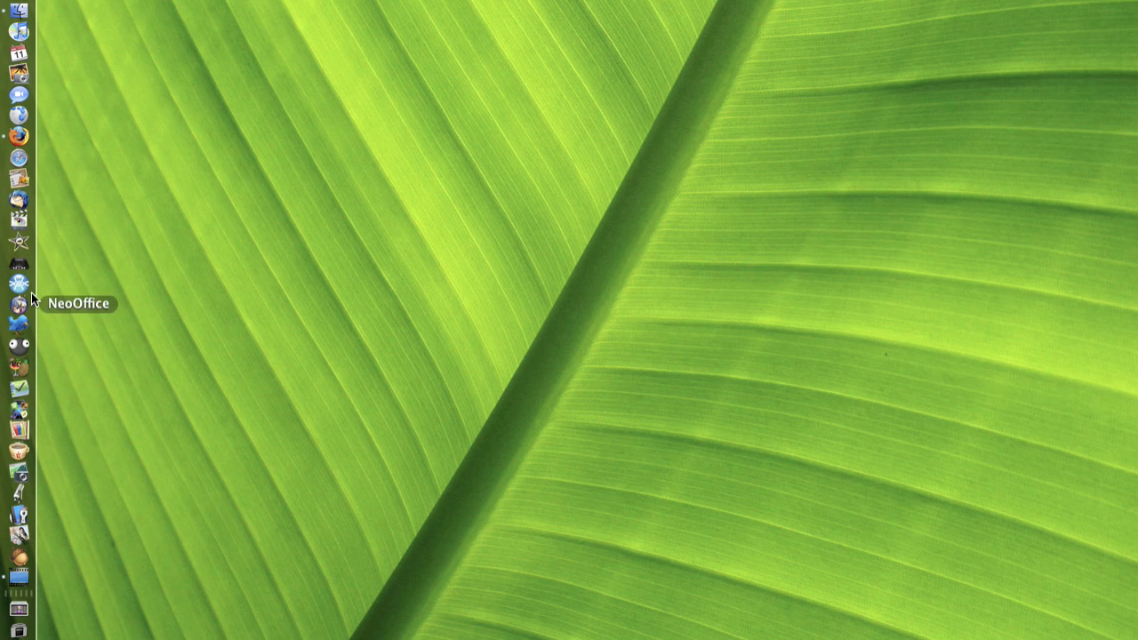
mouse_move(480, 273)
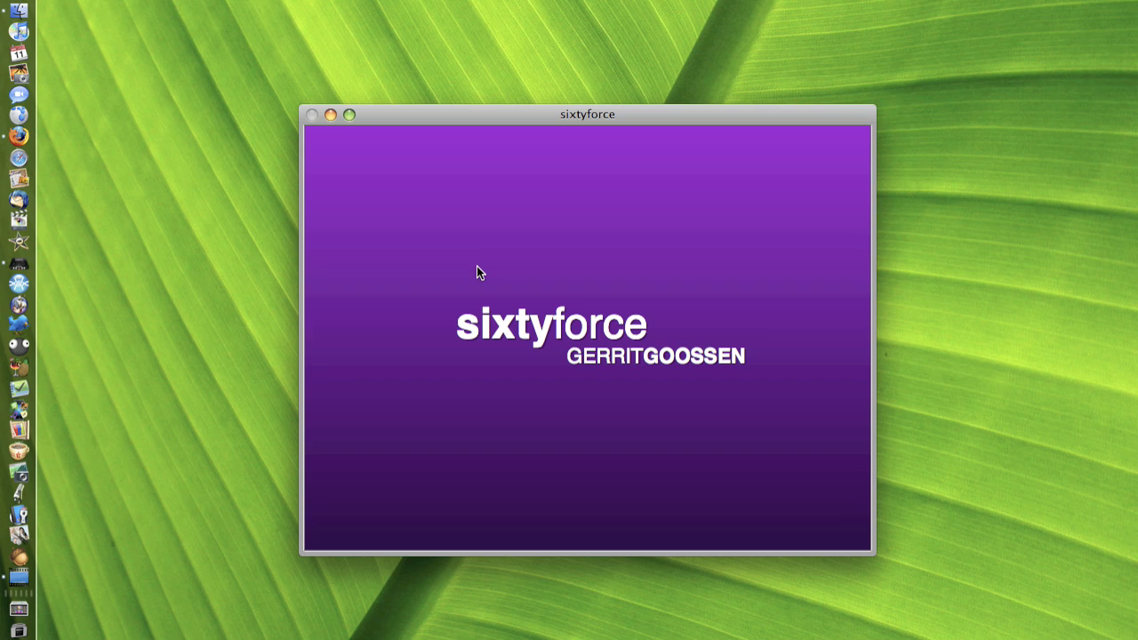
mouse_move(343, 72)
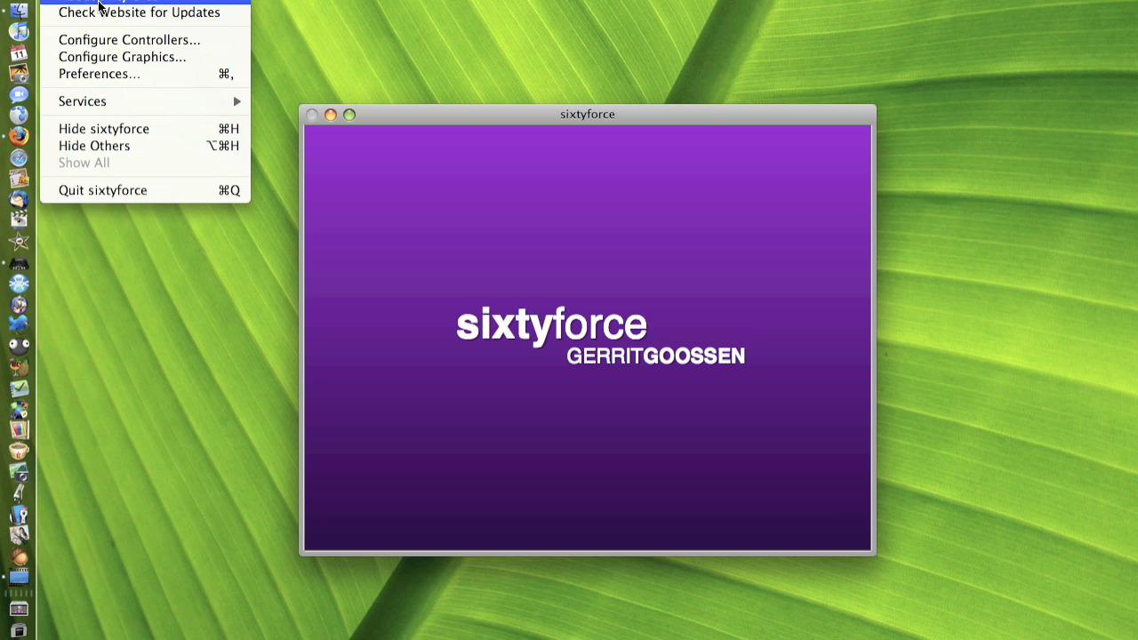
click(133, 5)
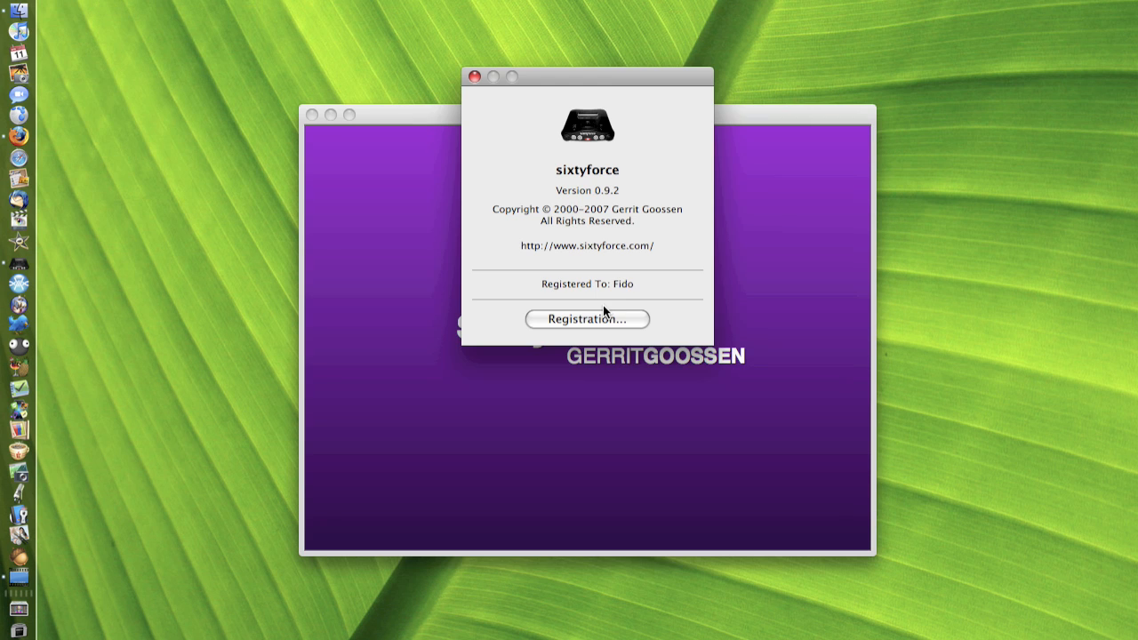
mouse_move(475, 77)
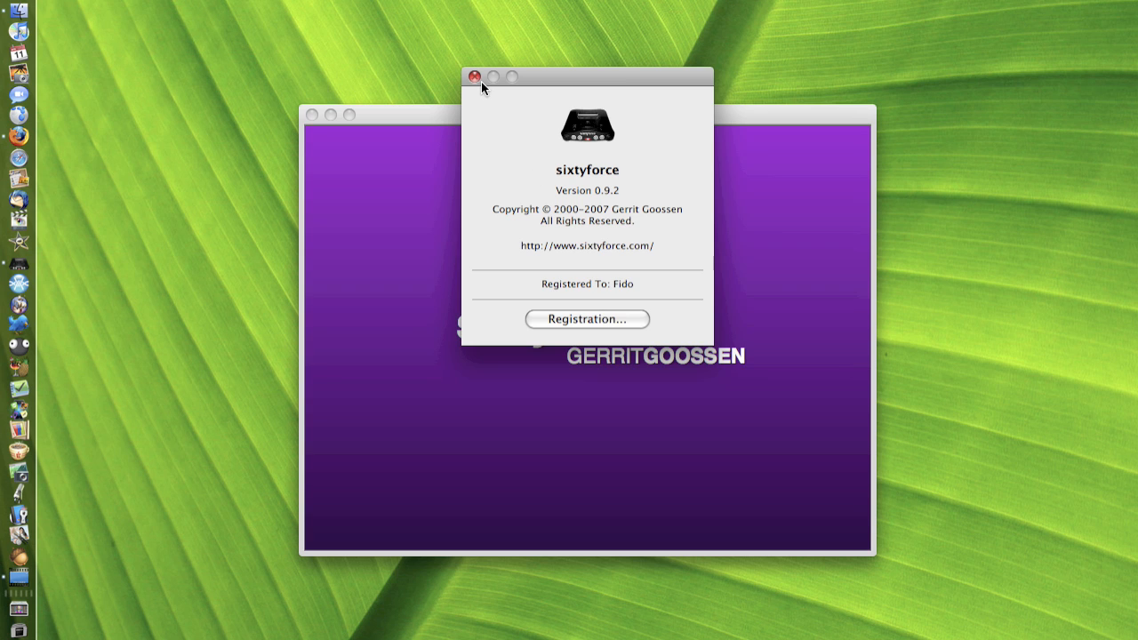
click(474, 76)
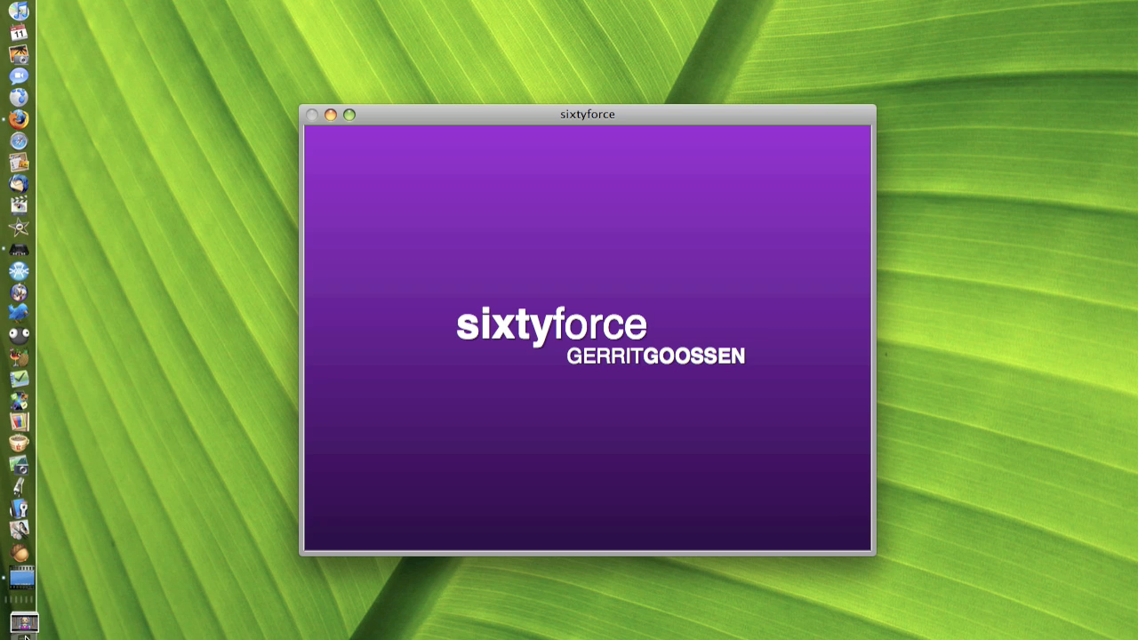
mouse_move(20, 631)
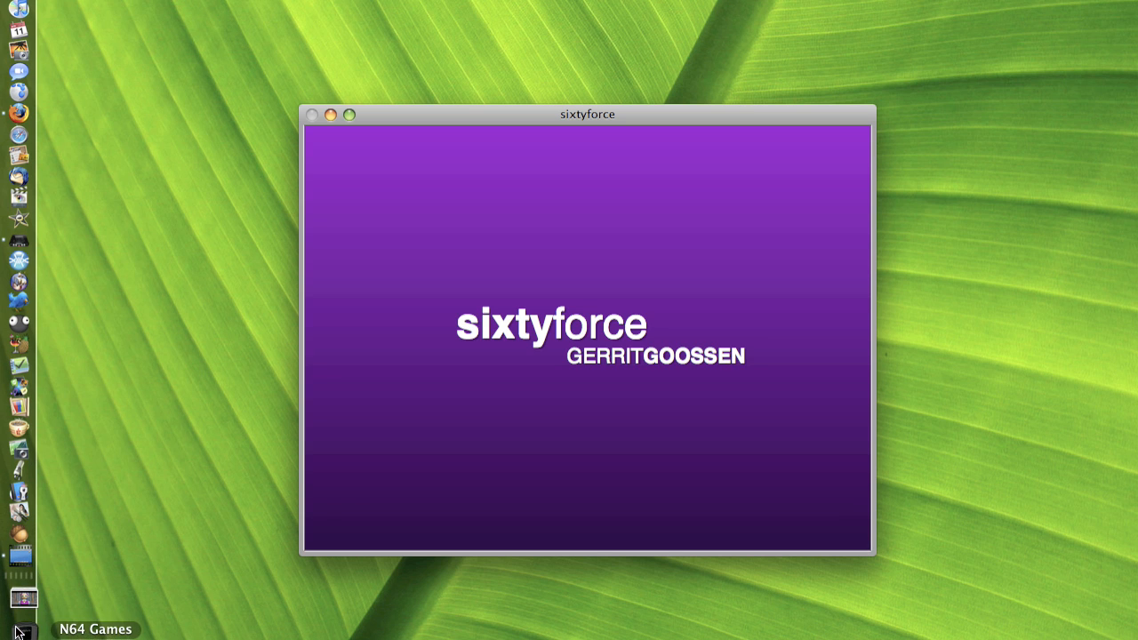
Launch the Diddy Kong Racing .z64 ROM from the N64 Games Dock stack.
click(14, 629)
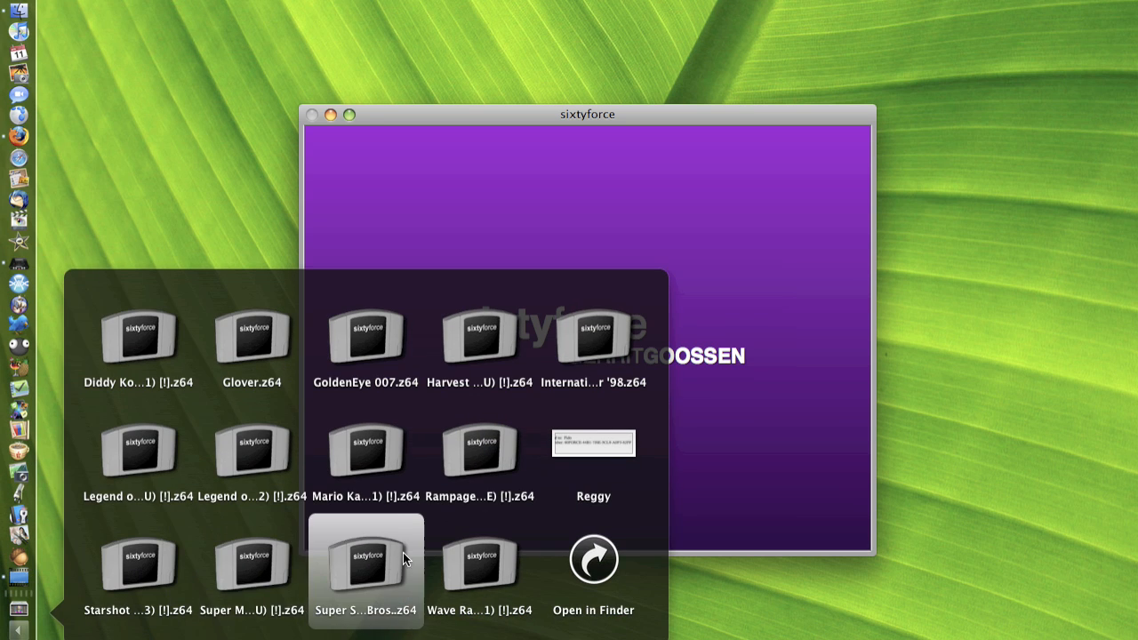
click(252, 338)
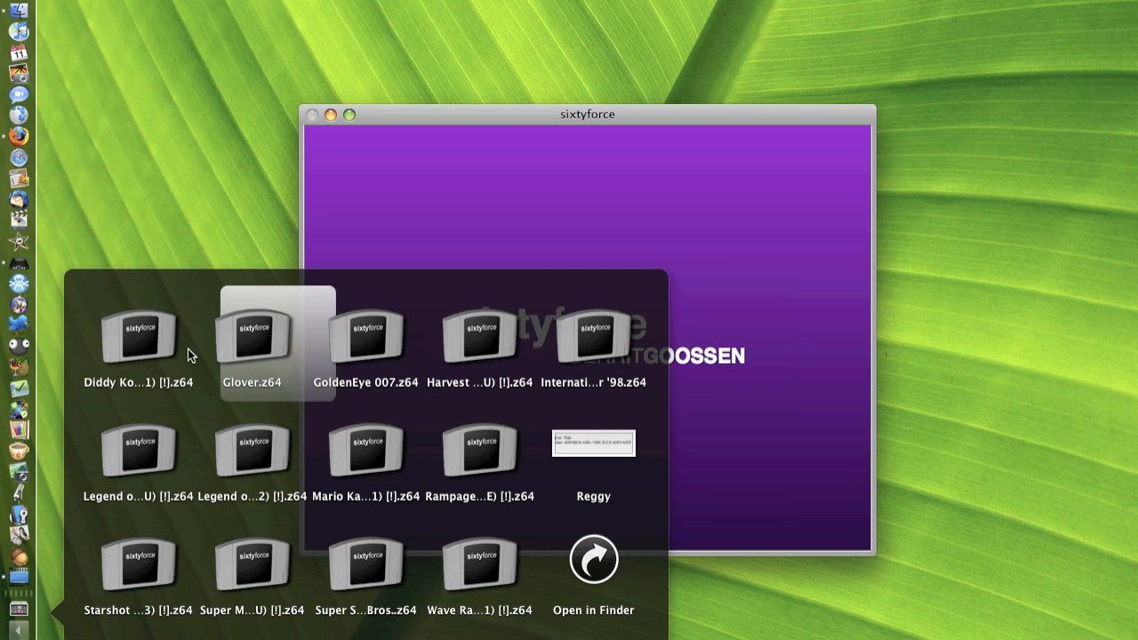
click(138, 338)
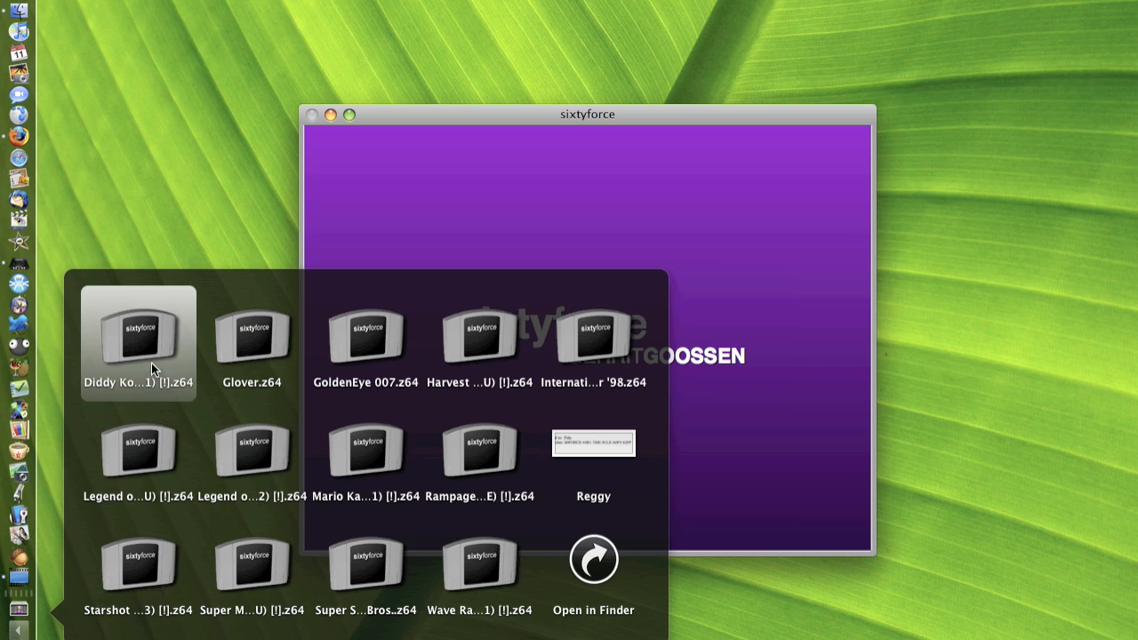
double_click(138, 338)
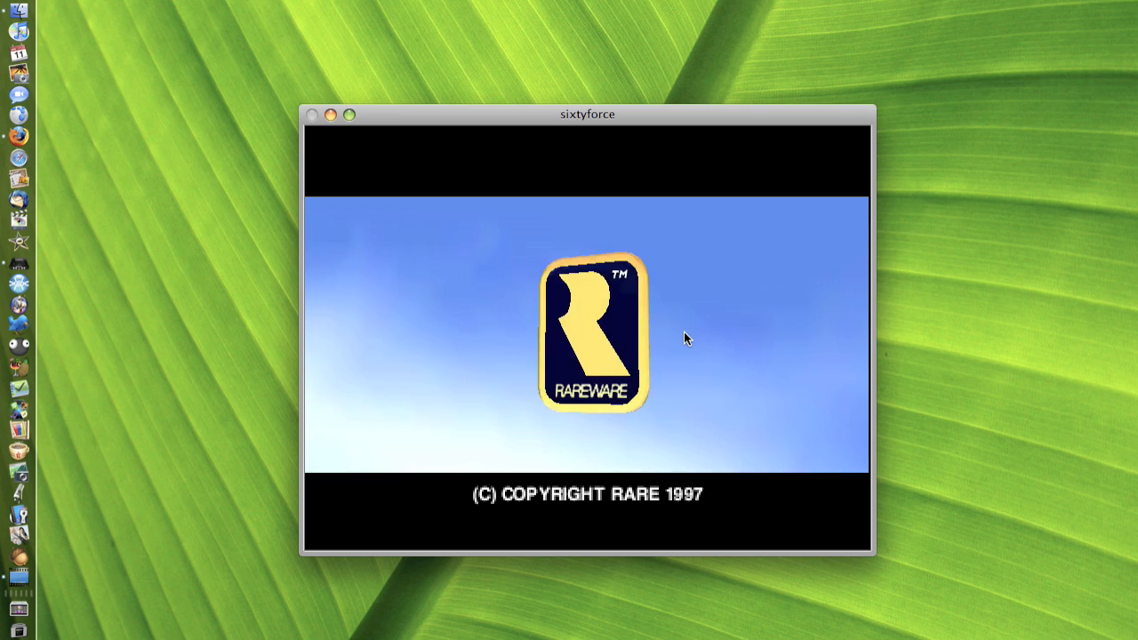
Open the sixtyforce application menu while Diddy Kong Racing boots.
click(36, 2)
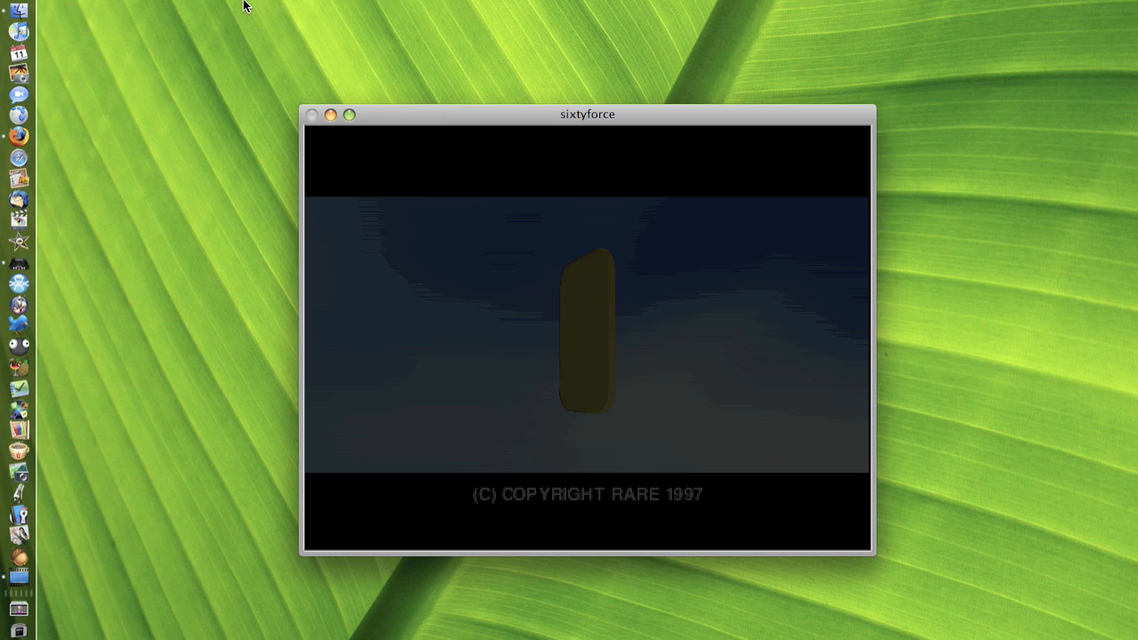
mouse_move(483, 285)
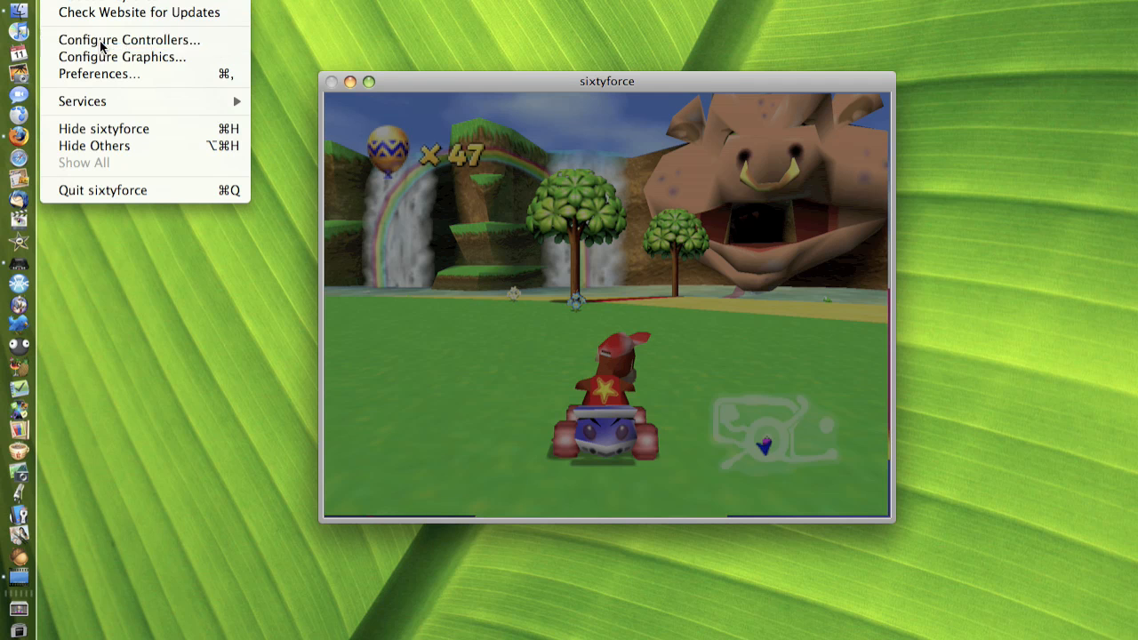
click(129, 39)
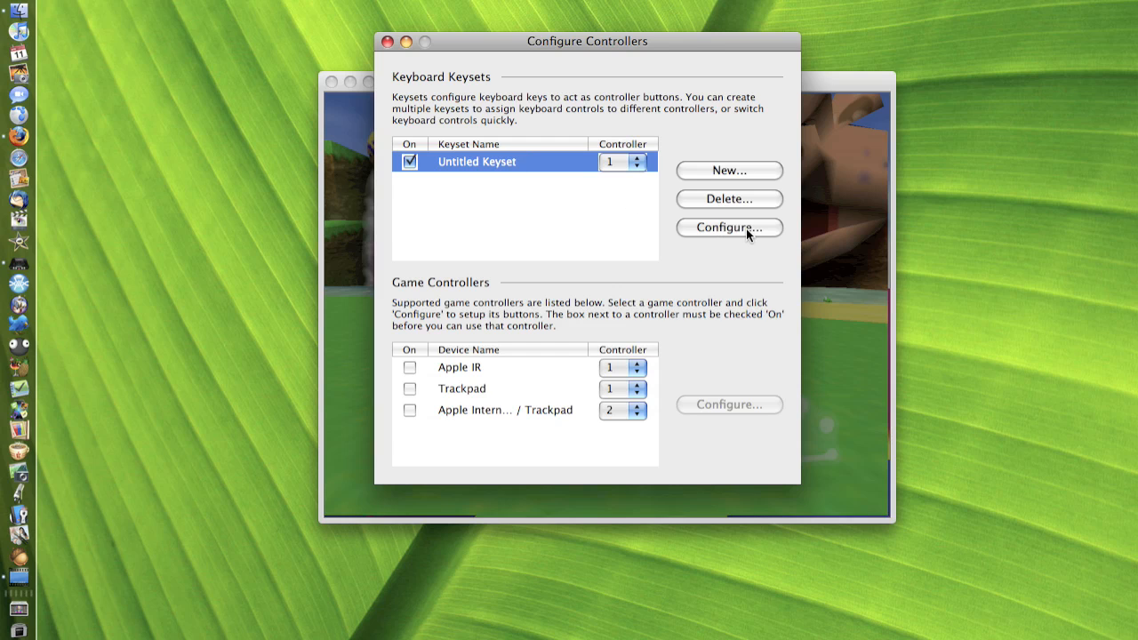
click(729, 228)
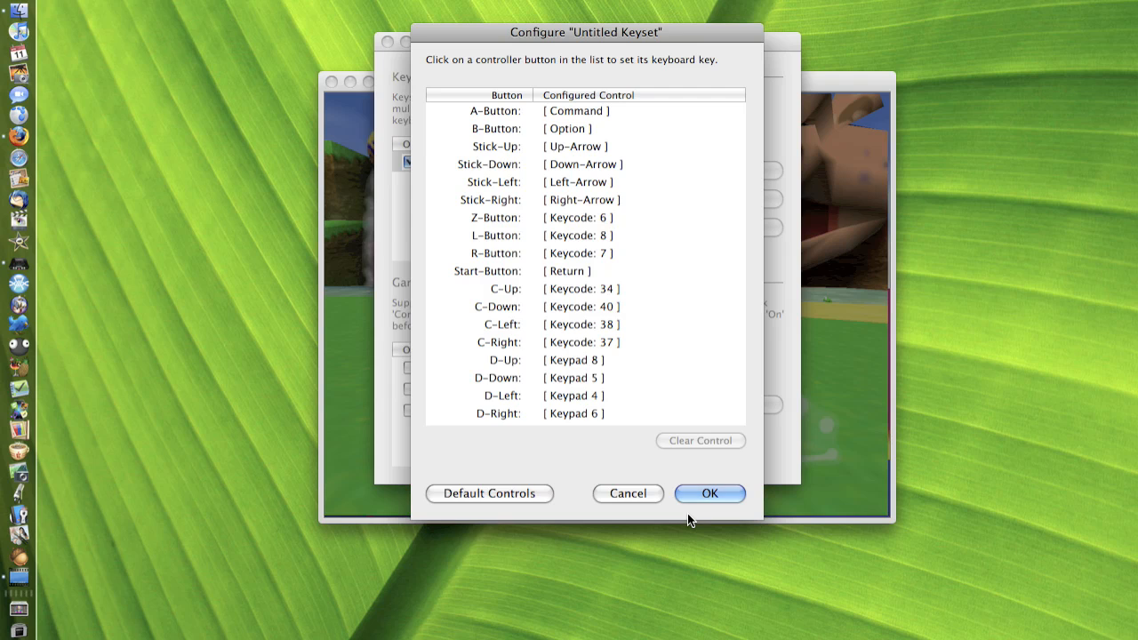
click(709, 494)
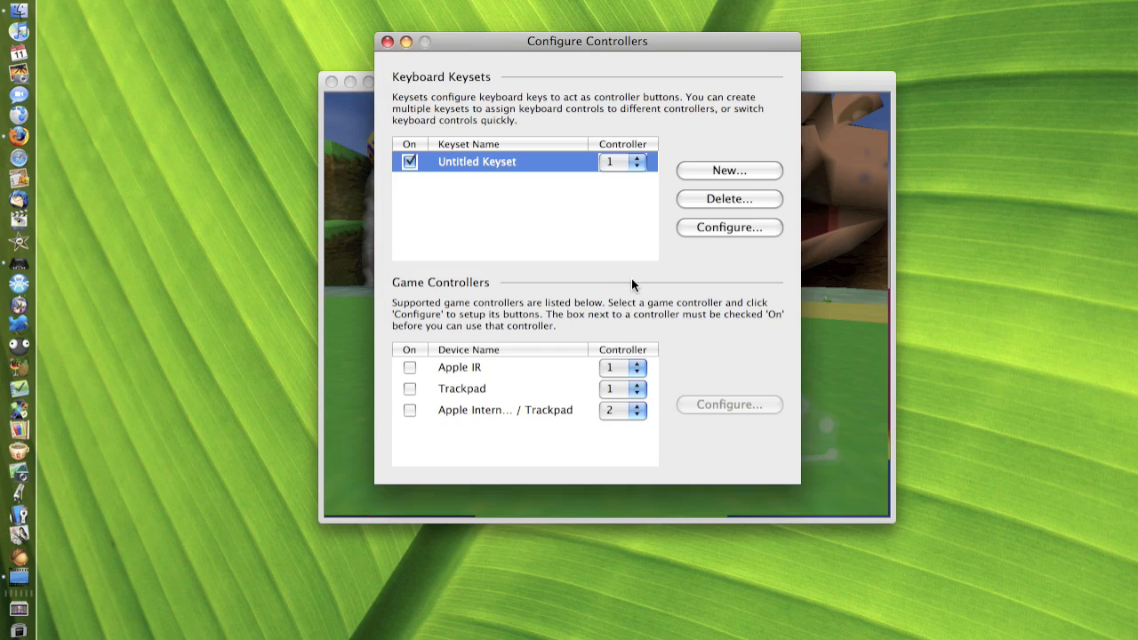
mouse_move(656, 274)
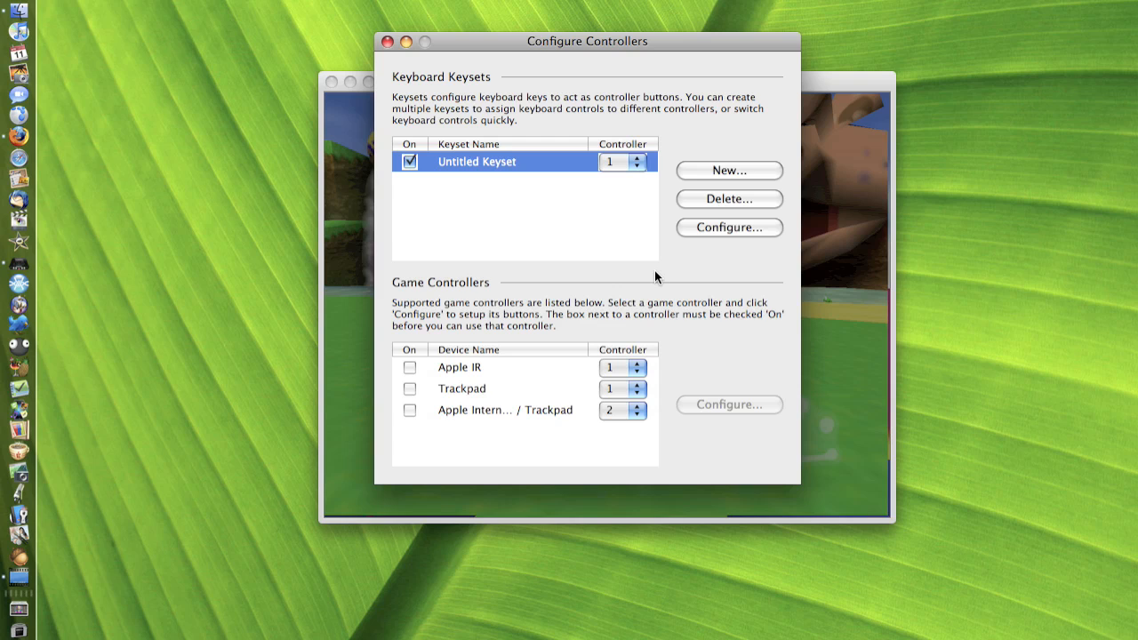
mouse_move(489, 129)
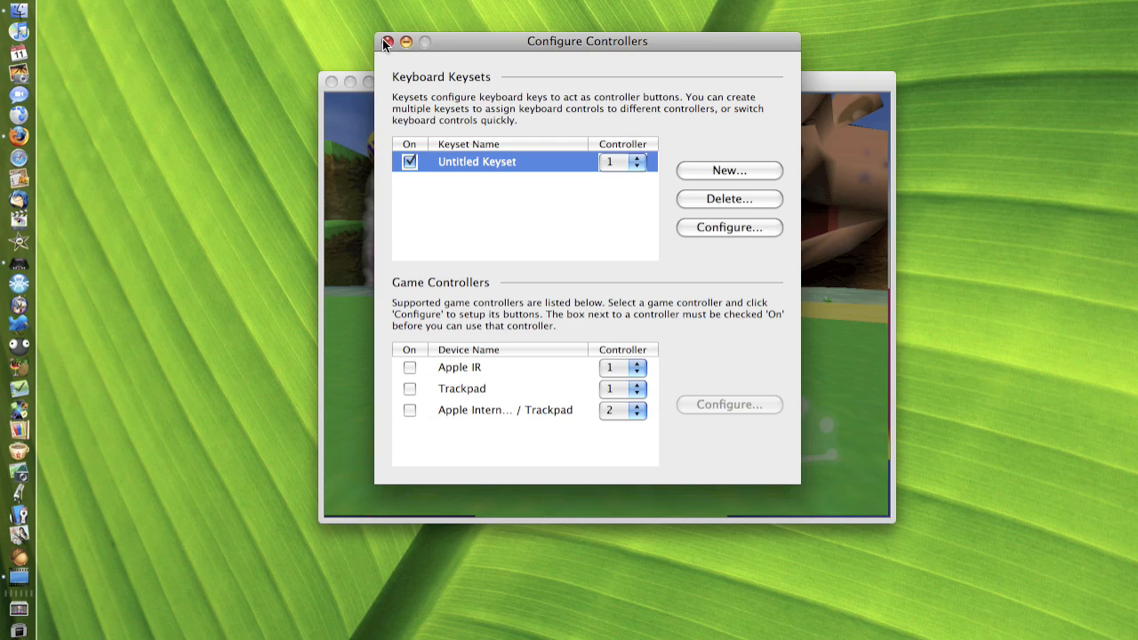
click(385, 41)
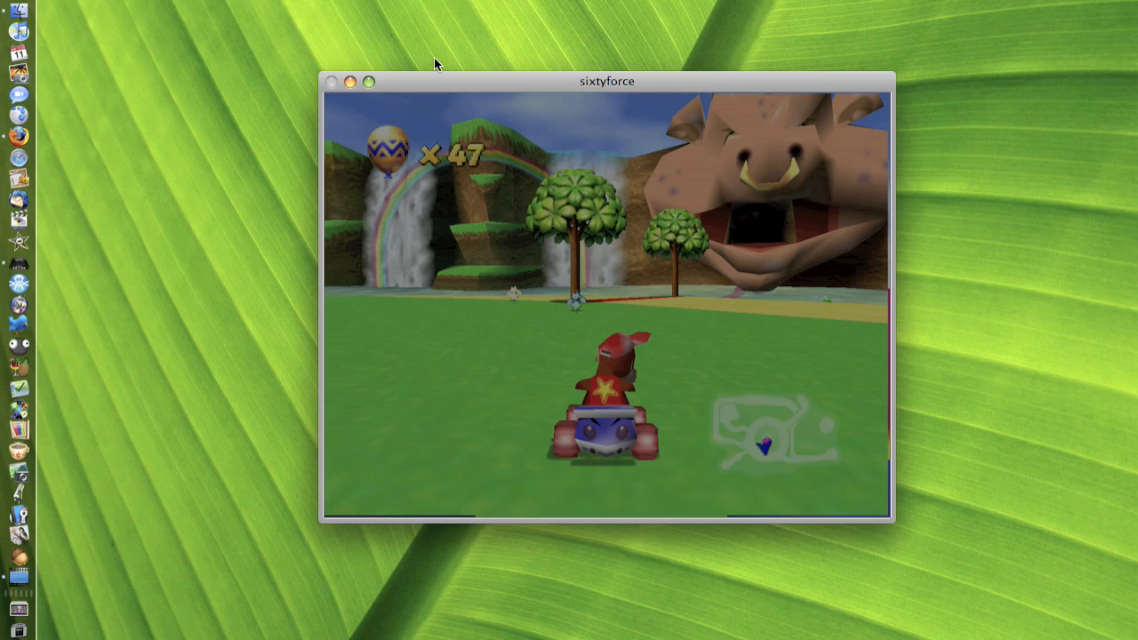